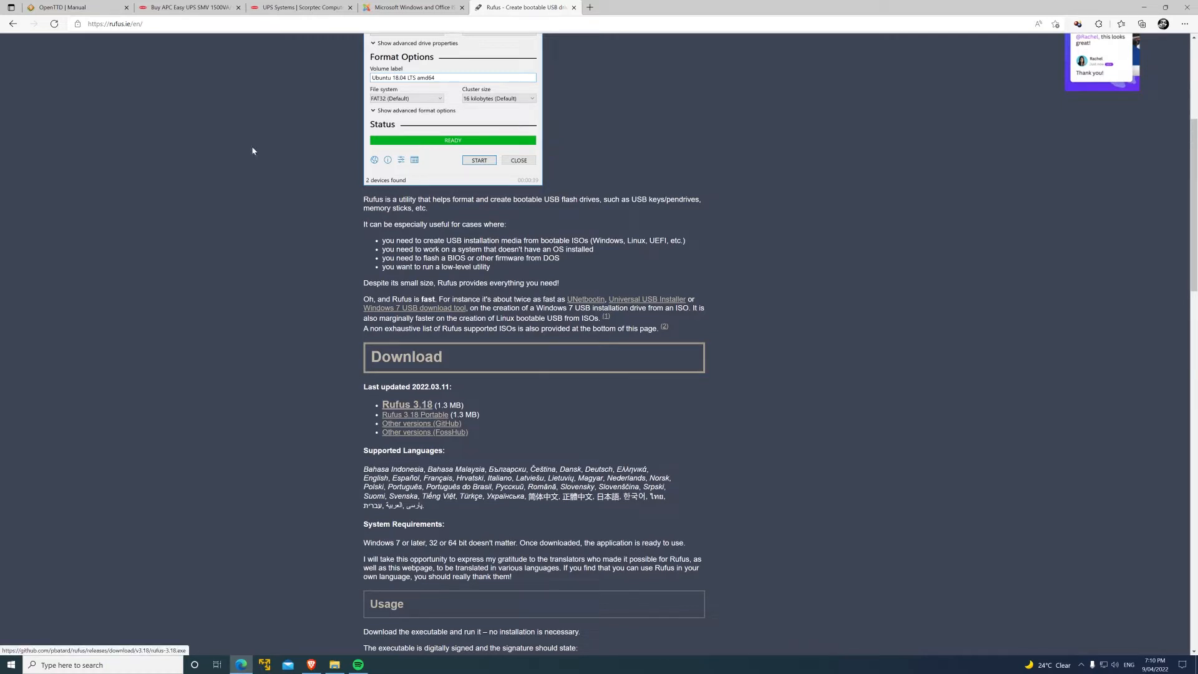
Download the portable Rufus 3.18 (rufus-3.18p.exe) from the Rufus website and show it in Downloads.
{"action": "left_click", "coordinate": [115, 24]}
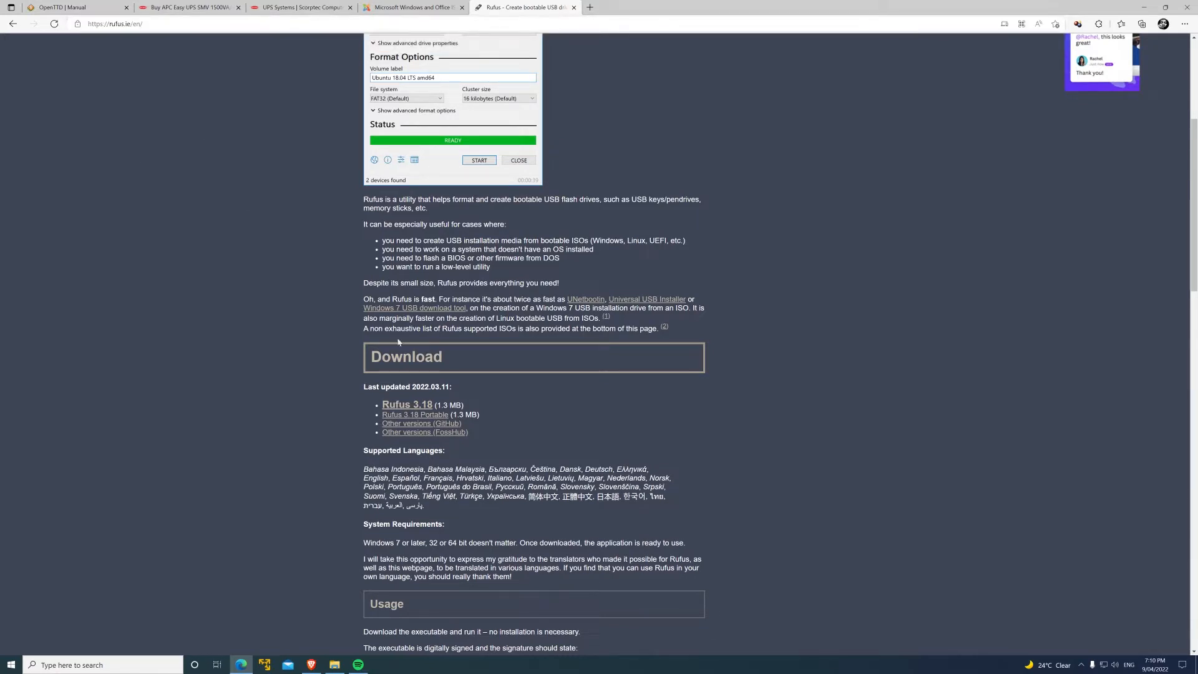
{"action": "left_click", "coordinate": [407, 404]}
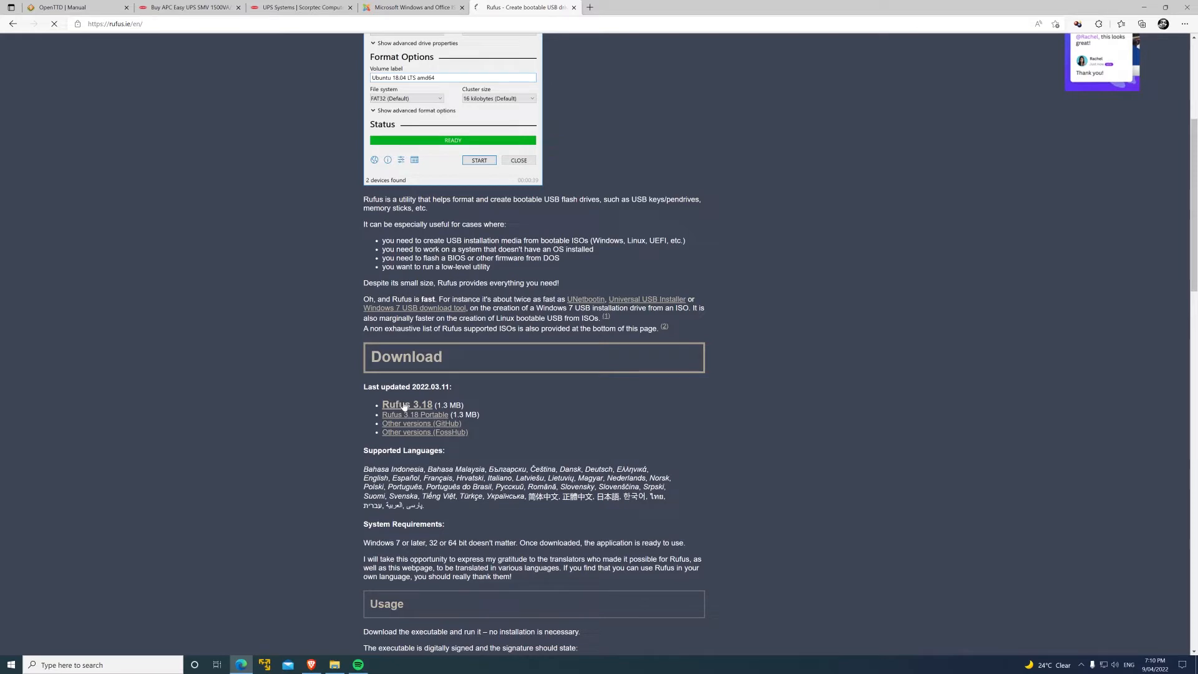
{"action": "left_click", "coordinate": [1141, 24]}
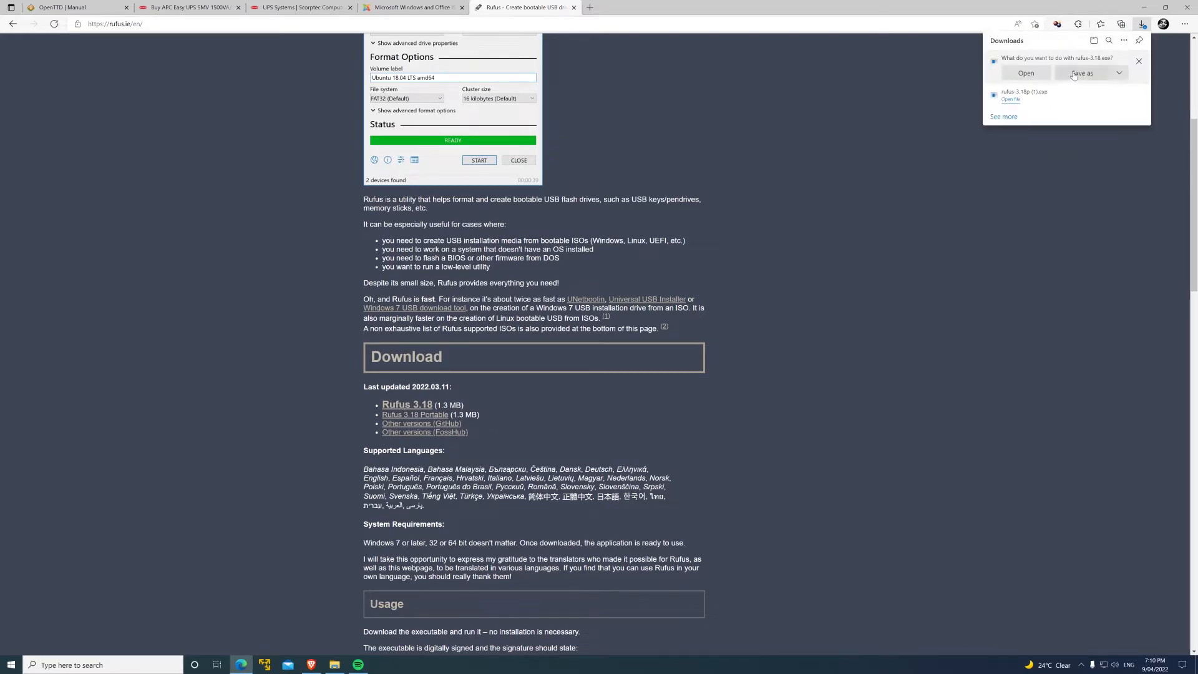
{"action": "left_click", "coordinate": [1082, 73]}
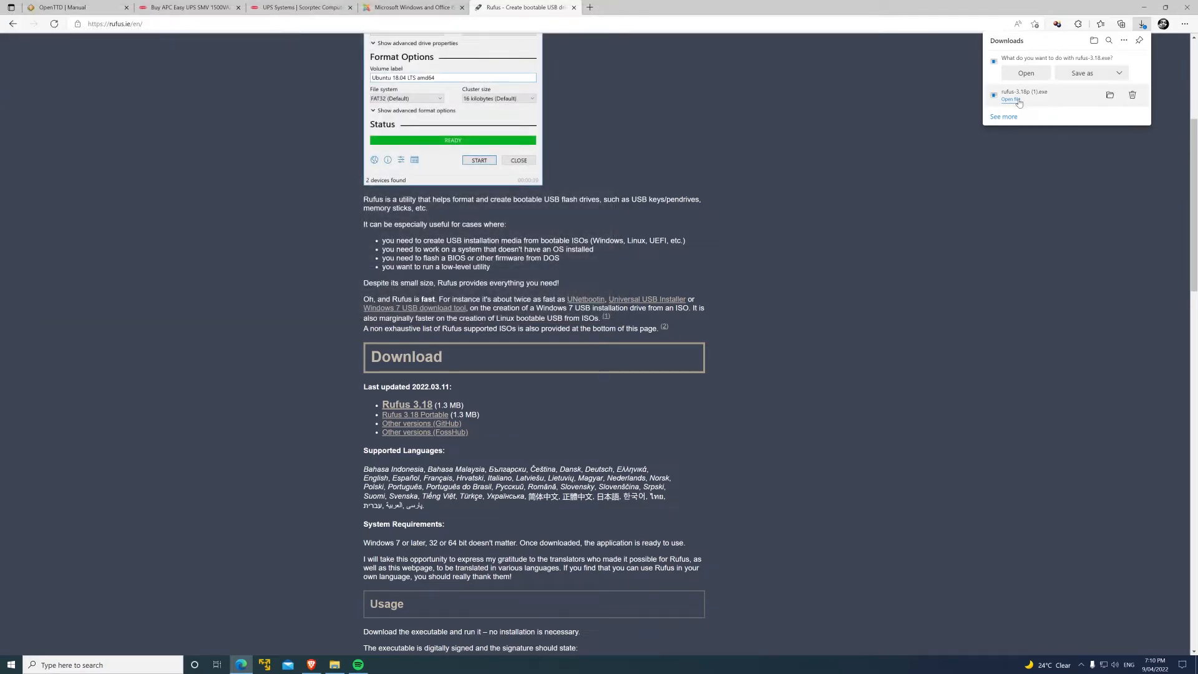
Run rufus-3.18p.exe with admin rights and place its window on the right beside the browser.
{"action": "left_click", "coordinate": [1009, 99]}
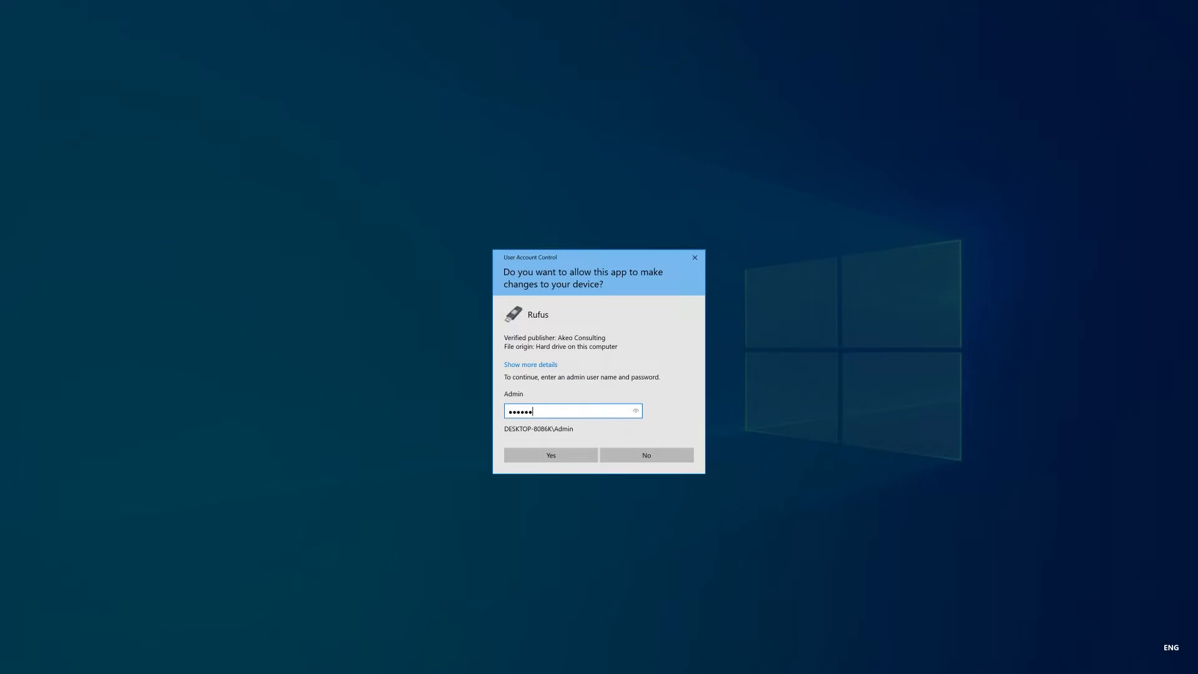
{"action": "left_click", "coordinate": [550, 454]}
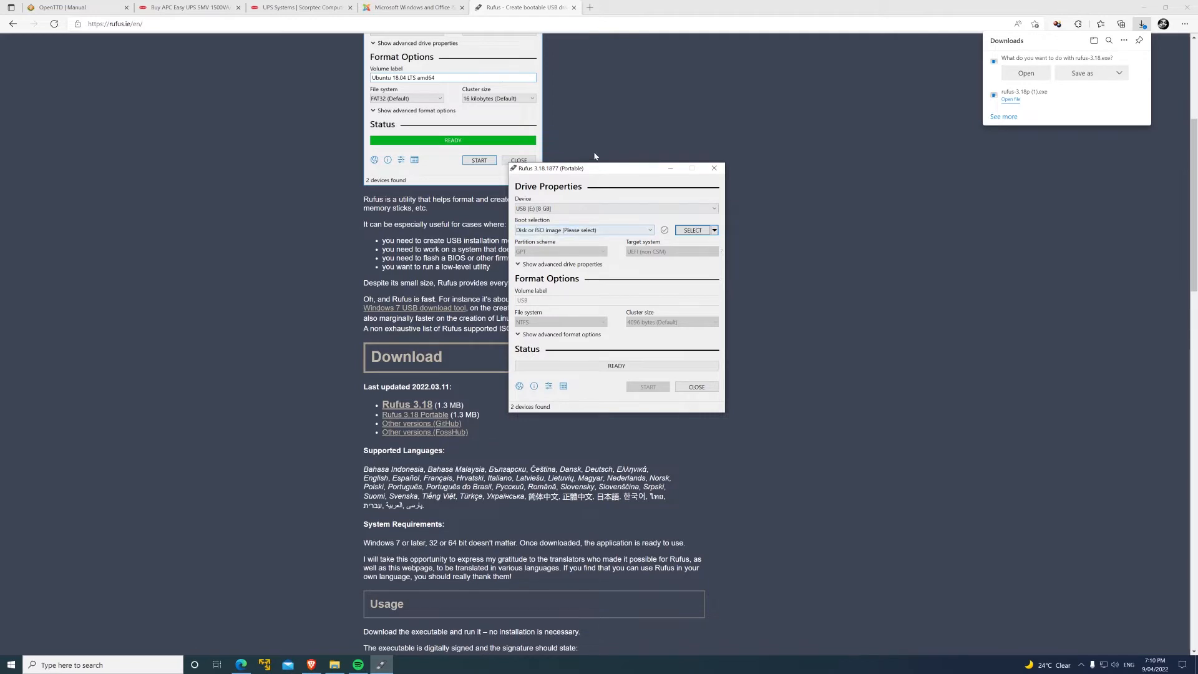
{"action": "left_click_drag", "start_coordinate": [569, 169], "coordinate": [680, 156]}
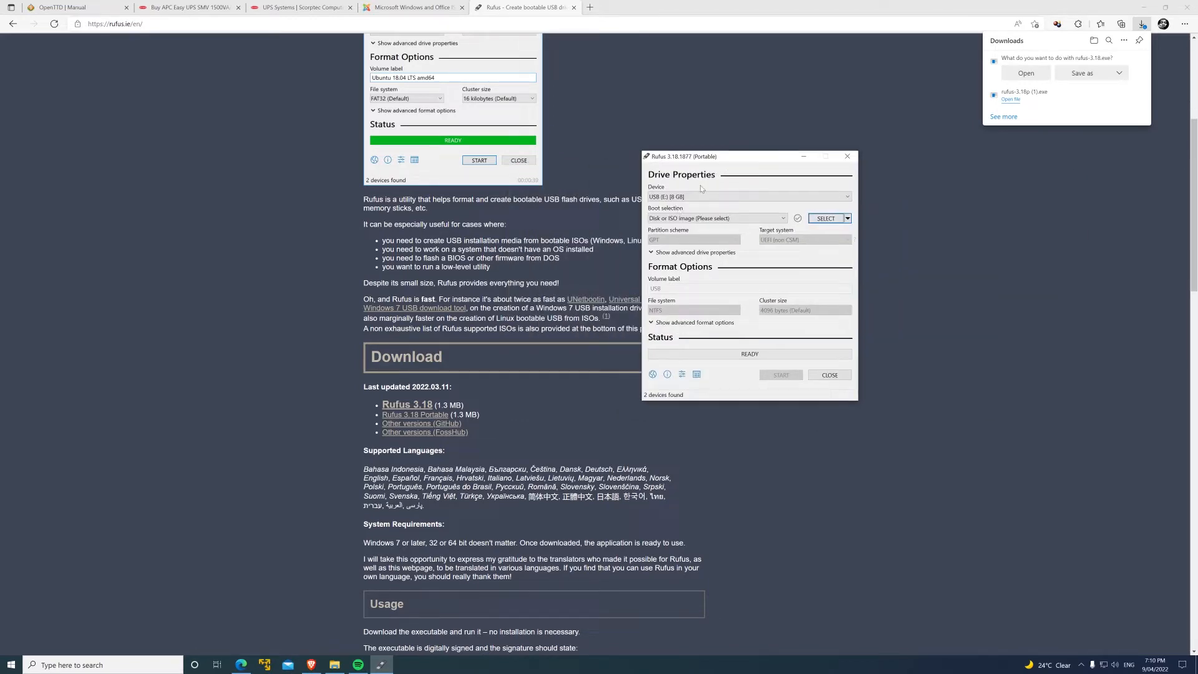
{"action": "mouse_move", "coordinate": [663, 126]}
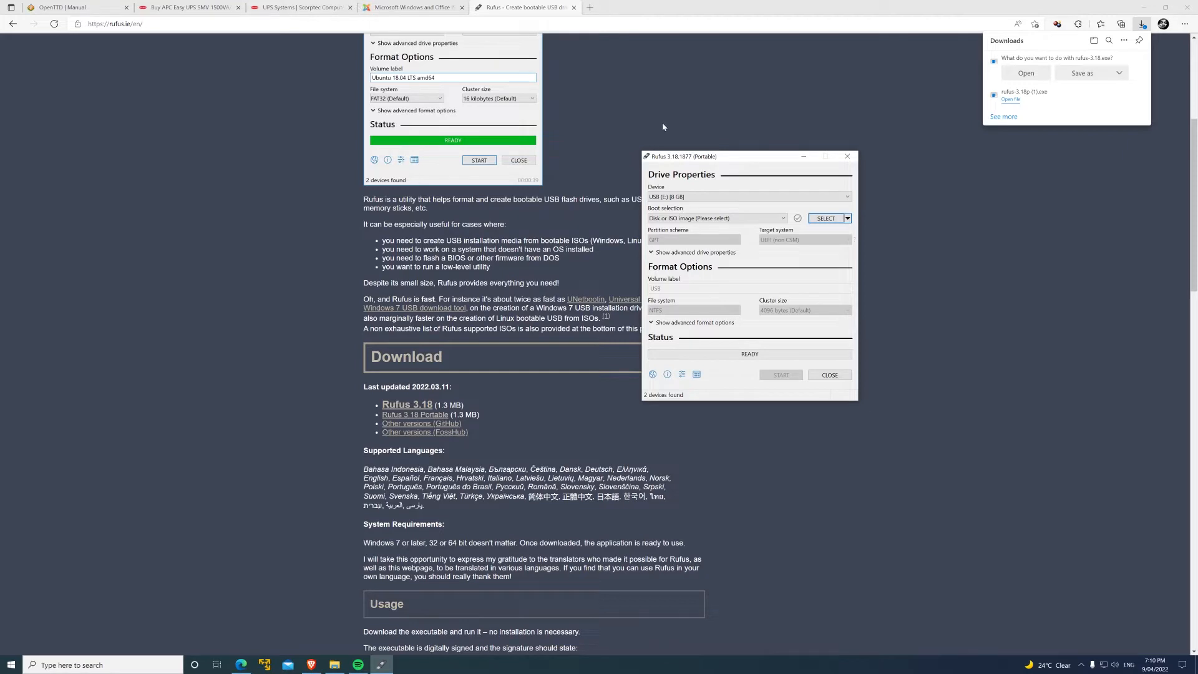
Switch to the HeiDoc.net Windows and Office ISO Download Tool page with its address highlighted.
{"action": "left_click", "coordinate": [411, 8]}
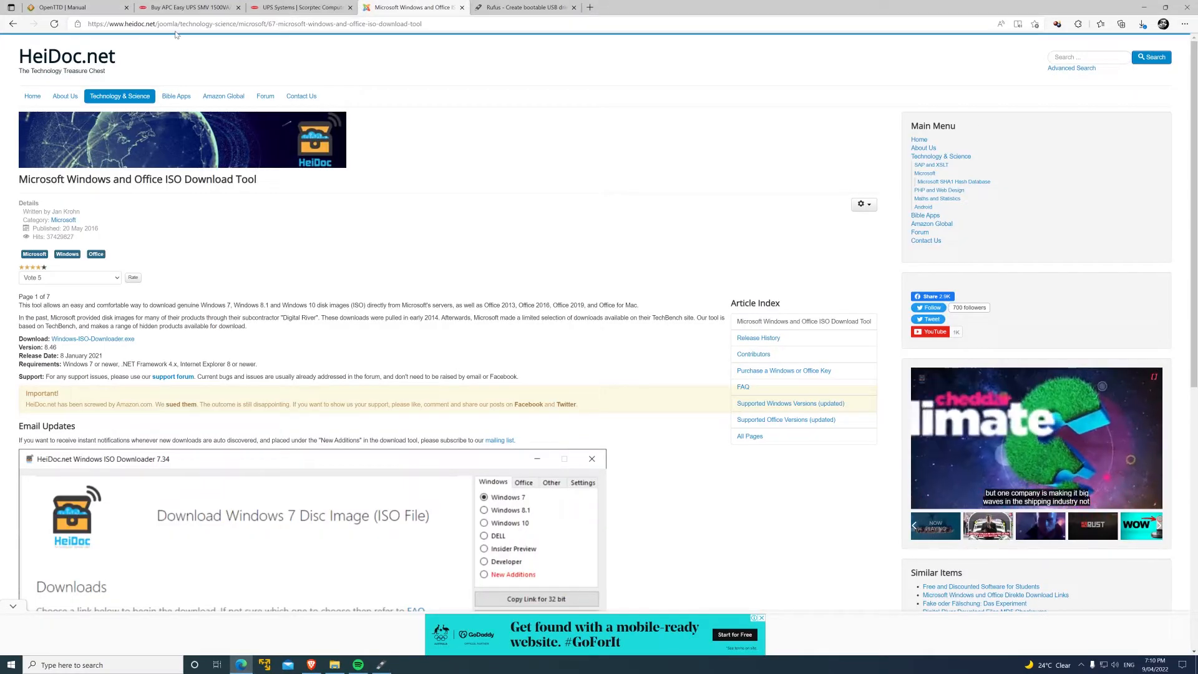
{"action": "left_click", "coordinate": [252, 23]}
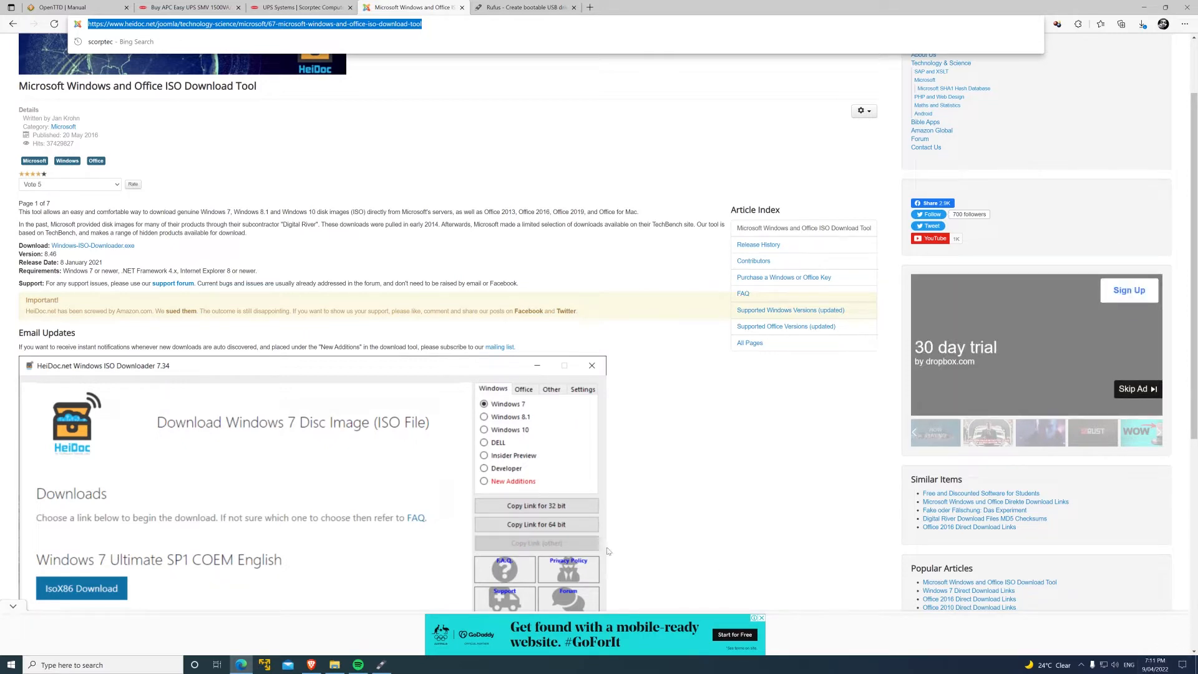
{"action": "mouse_move", "coordinate": [388, 469]}
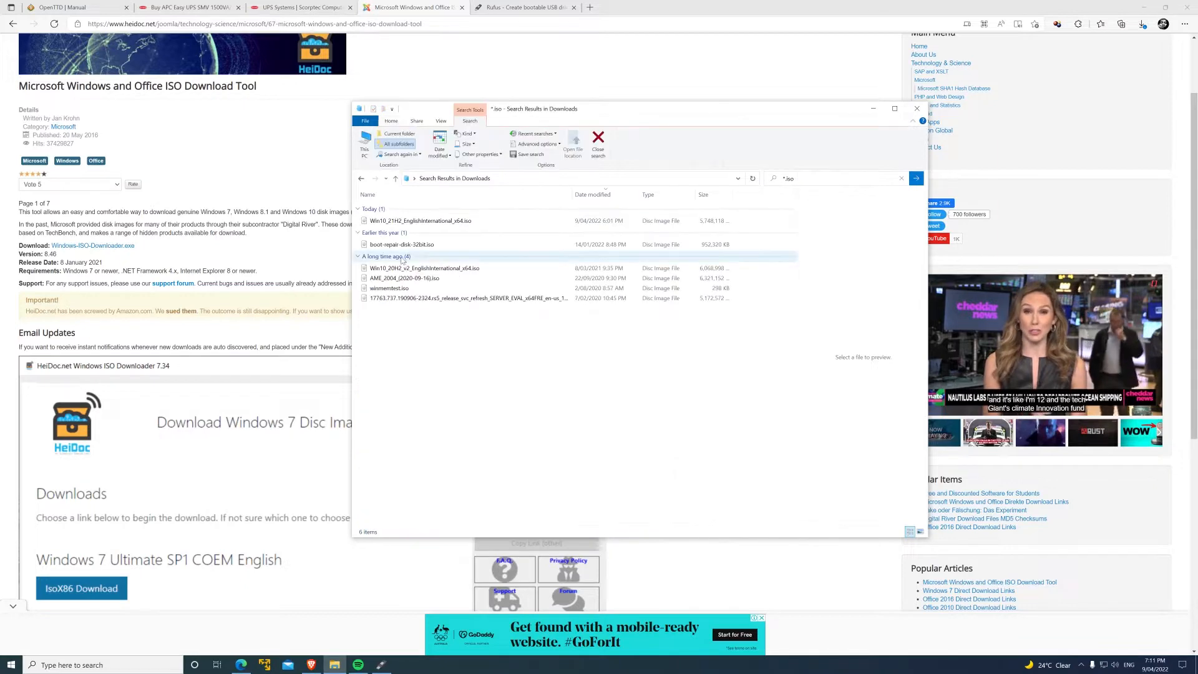
Review the existing Windows 10 21H2 and 20H2 v2 ISO files in the Downloads search results.
{"action": "left_click", "coordinate": [420, 221]}
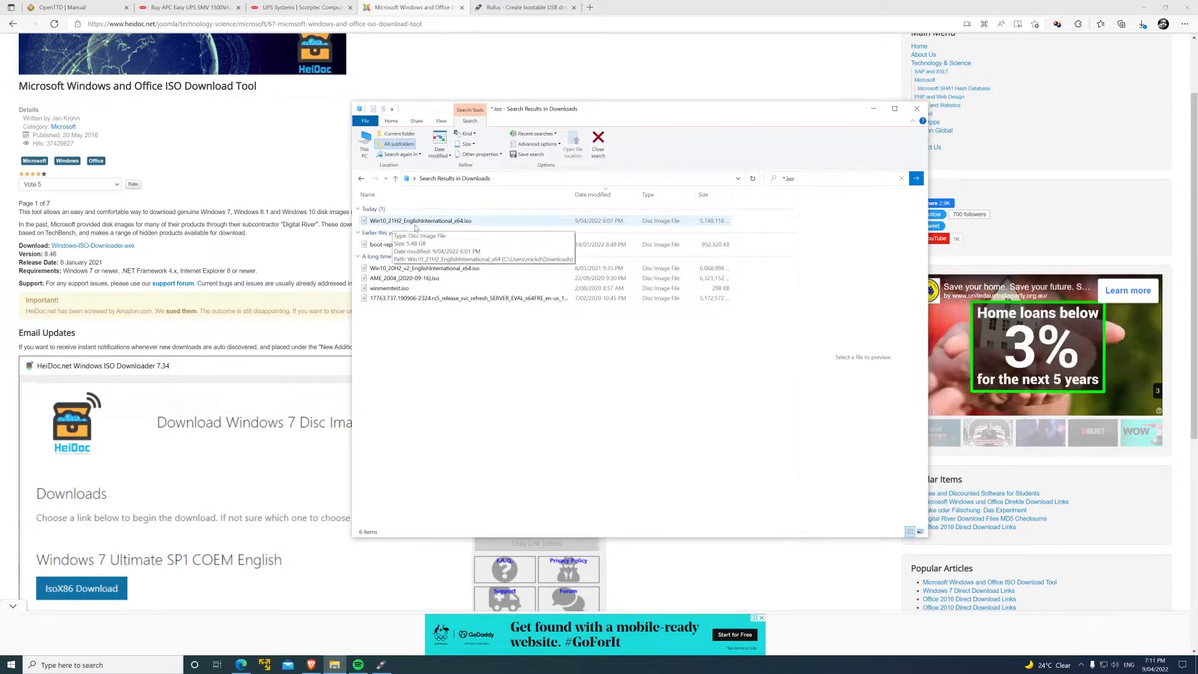
{"action": "left_click", "coordinate": [427, 267]}
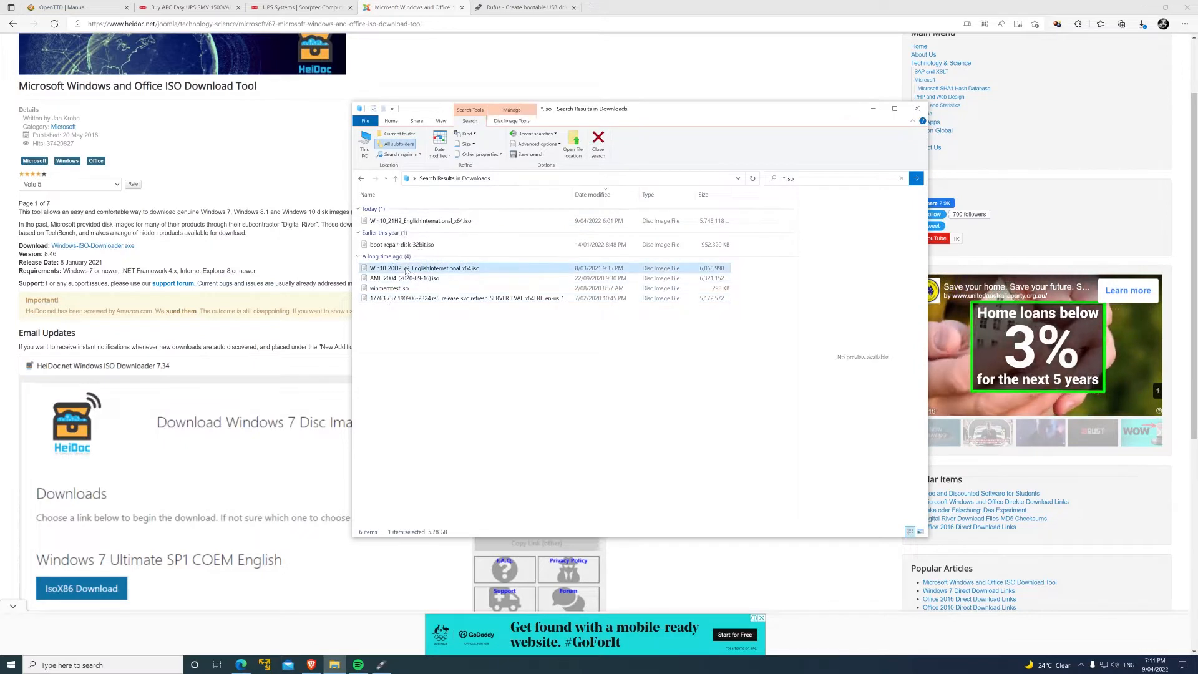
{"action": "mouse_move", "coordinate": [426, 268]}
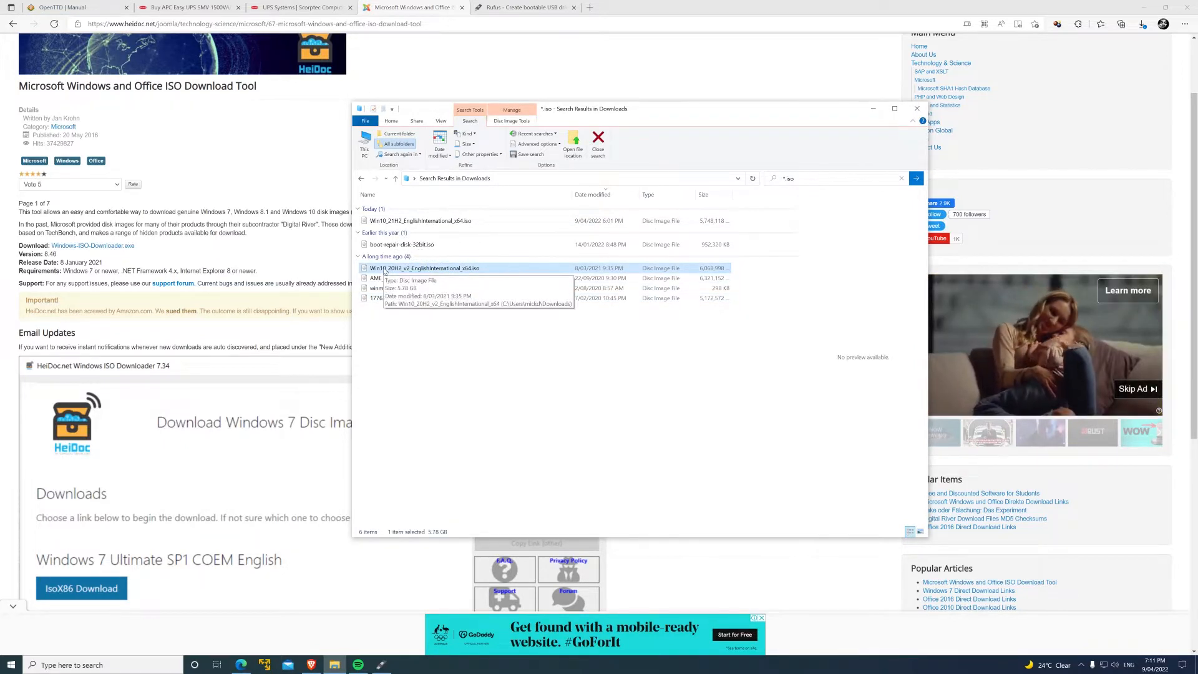
{"action": "mouse_move", "coordinate": [489, 271]}
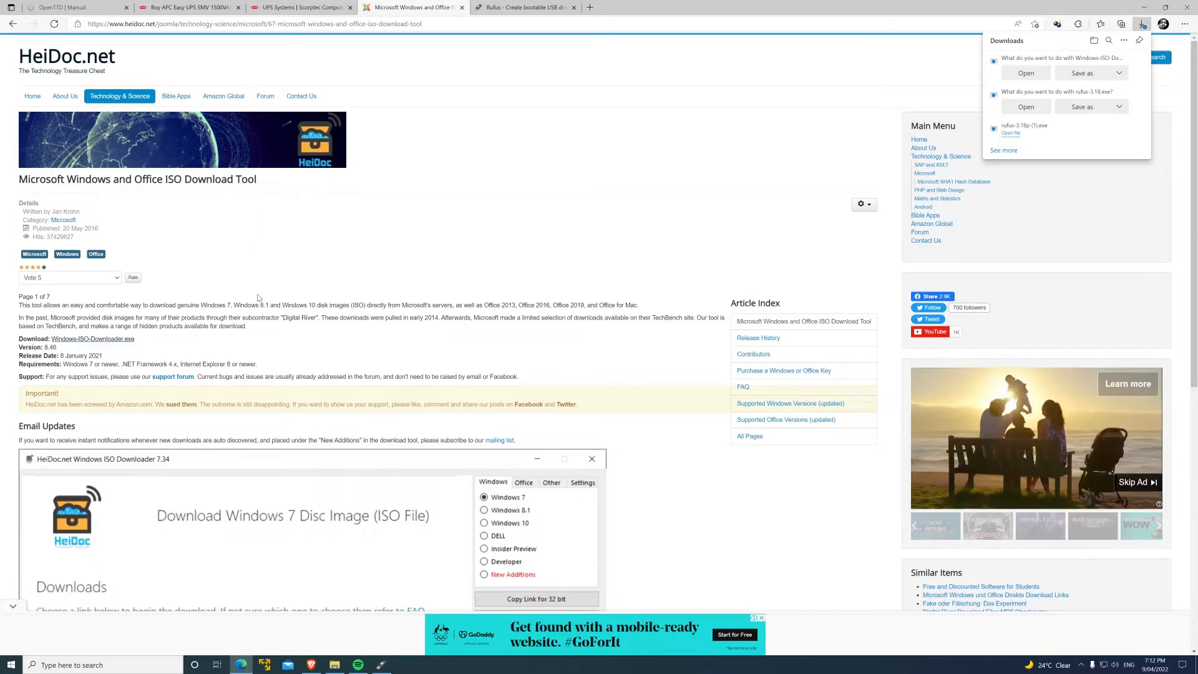
Save Windows-ISO-Downloader.exe to Downloads and launch it beside Rufus.
{"action": "left_click", "coordinate": [1080, 73]}
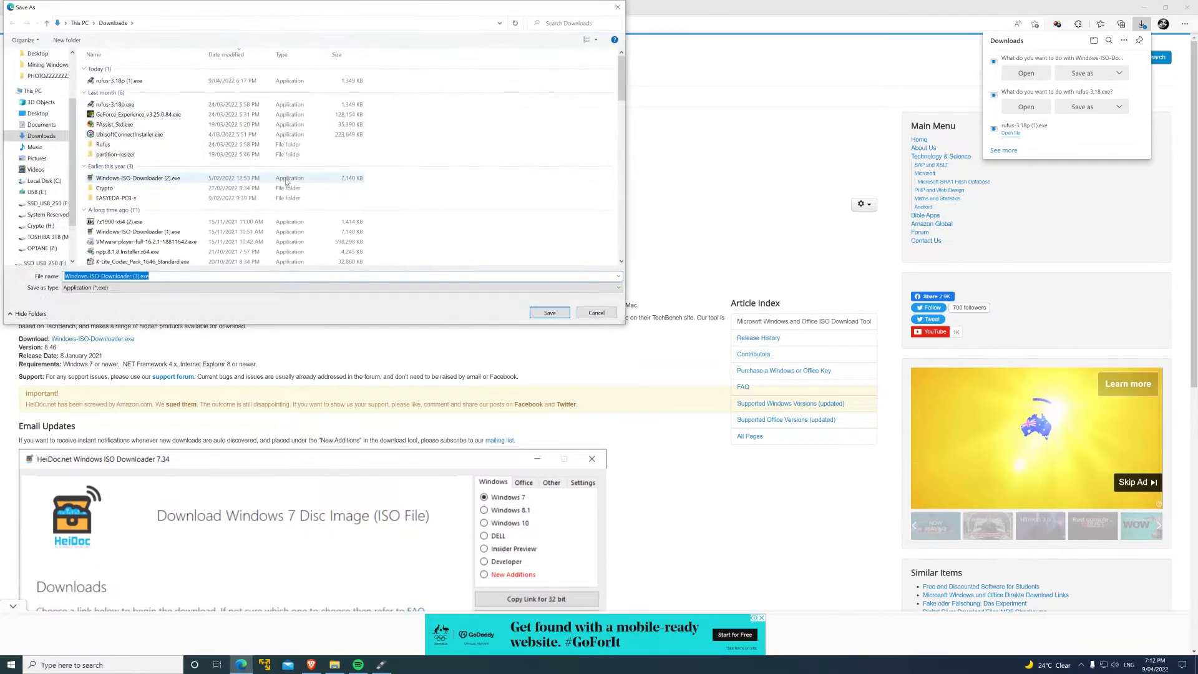
{"action": "left_click", "coordinate": [549, 312]}
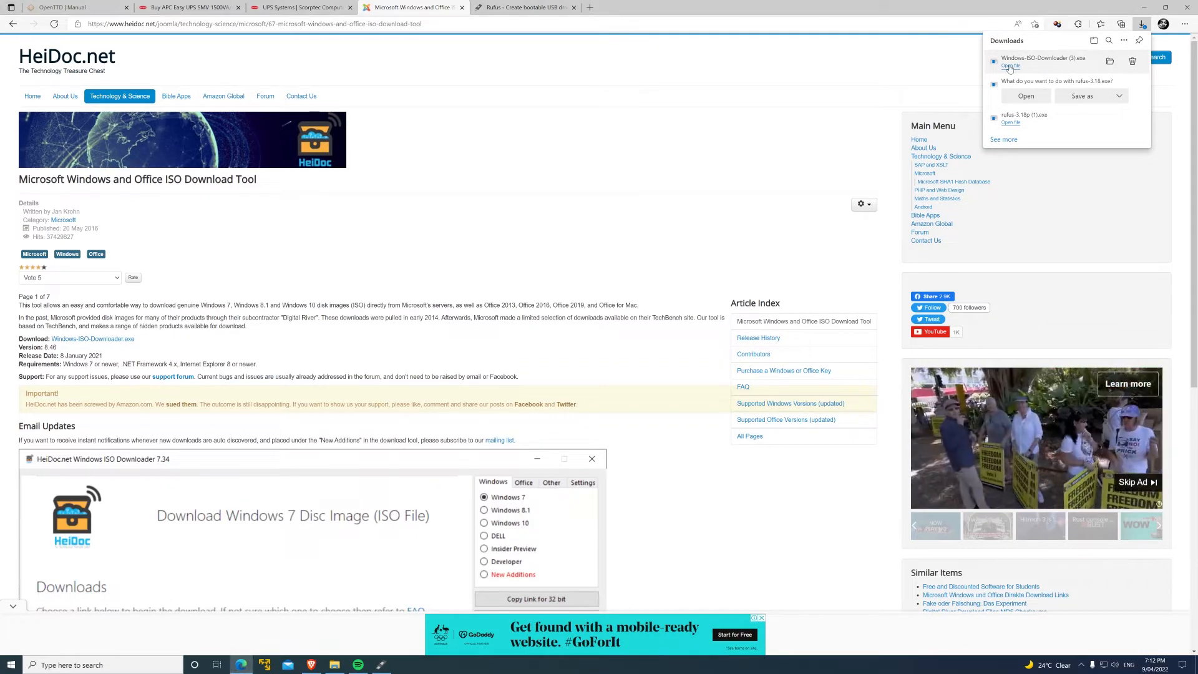
{"action": "left_click", "coordinate": [1010, 67]}
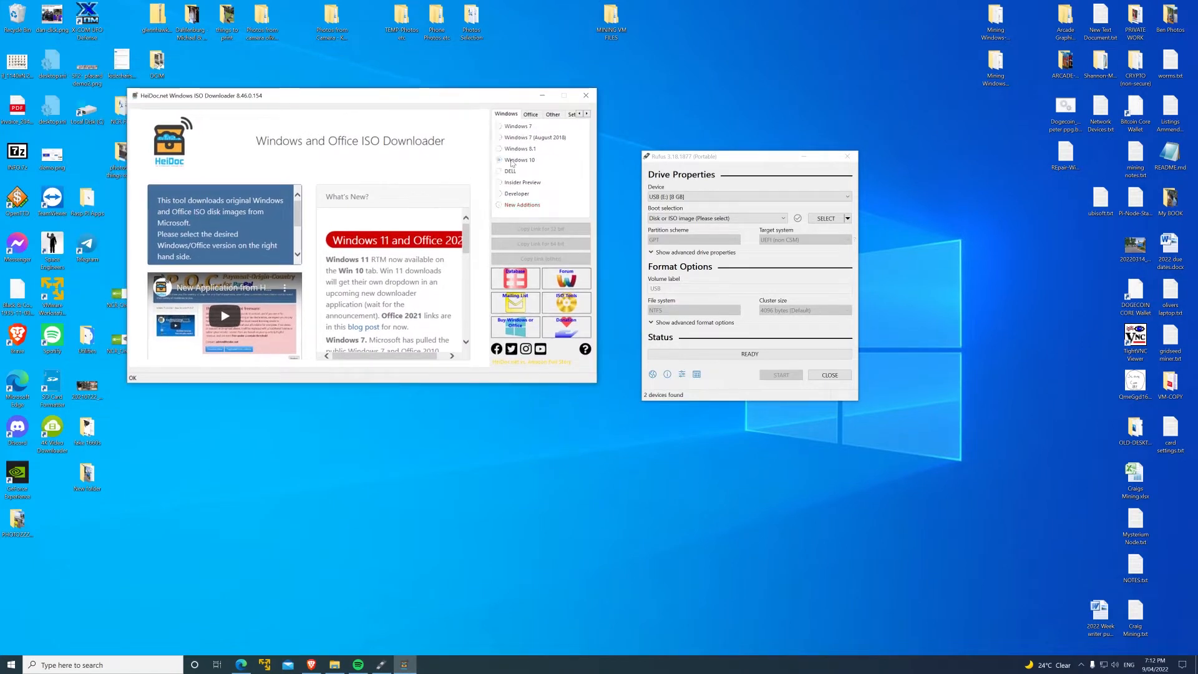
Browse the downloader's Windows, Office, Other and Settings categories, returning to the Windows list.
{"action": "left_click", "coordinate": [499, 160]}
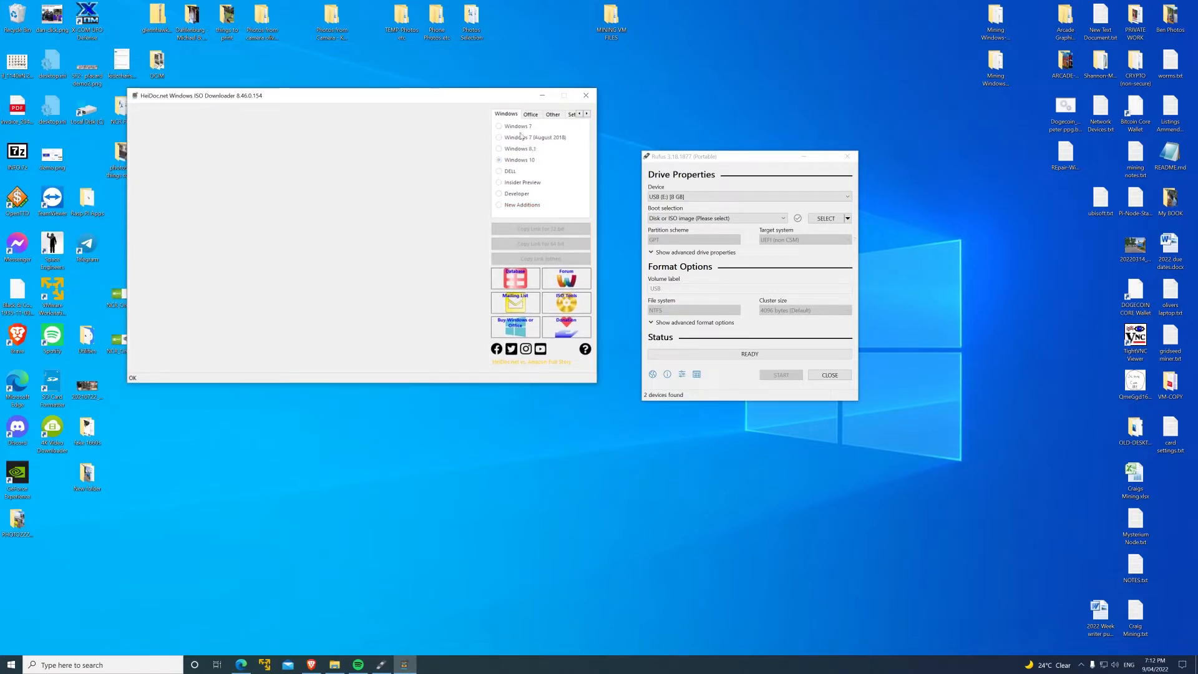
{"action": "left_click", "coordinate": [500, 160]}
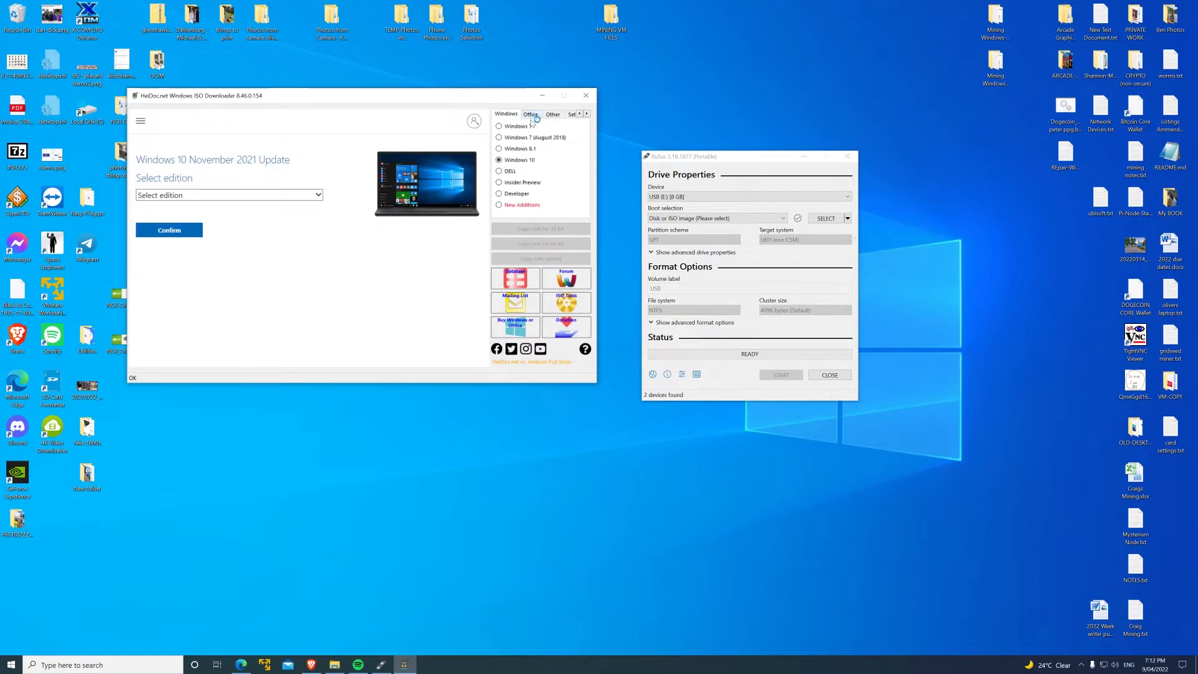
{"action": "left_click", "coordinate": [553, 113]}
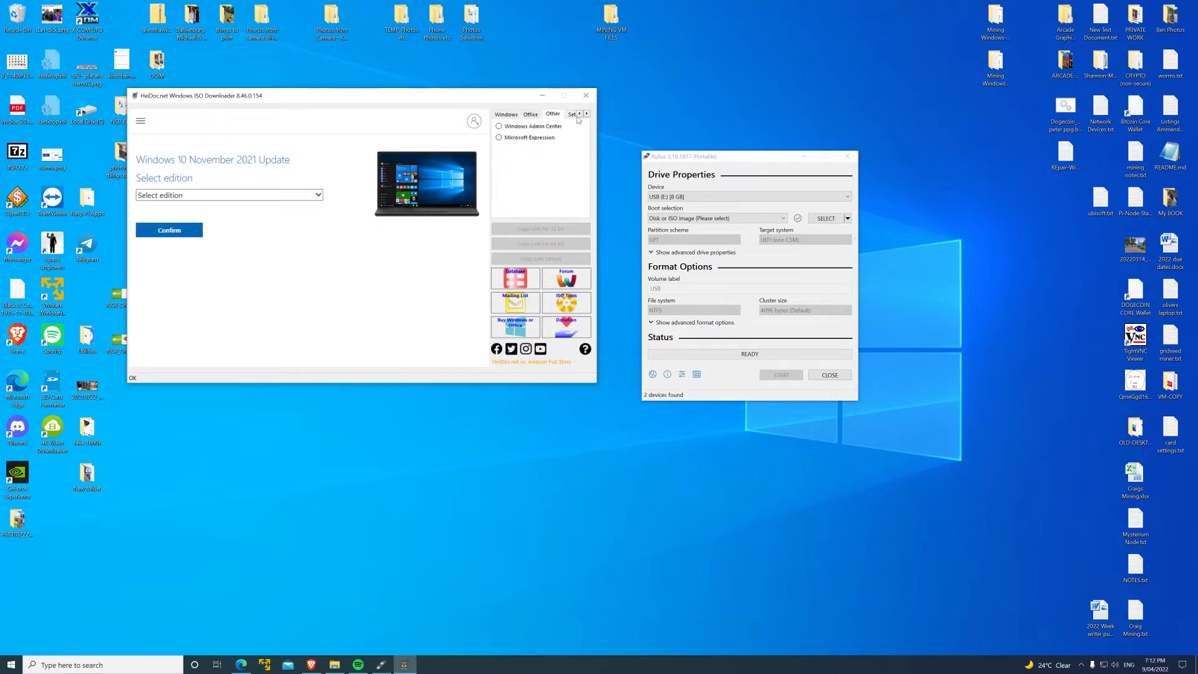
{"action": "left_click", "coordinate": [527, 114]}
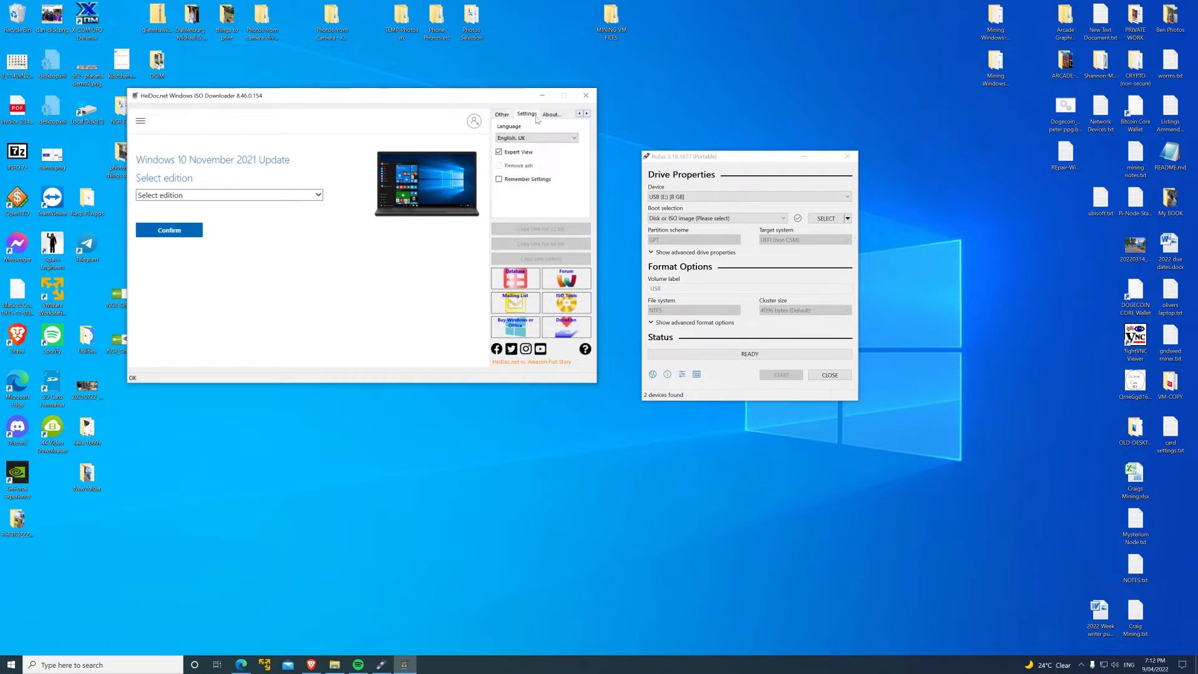
{"action": "left_click", "coordinate": [505, 114]}
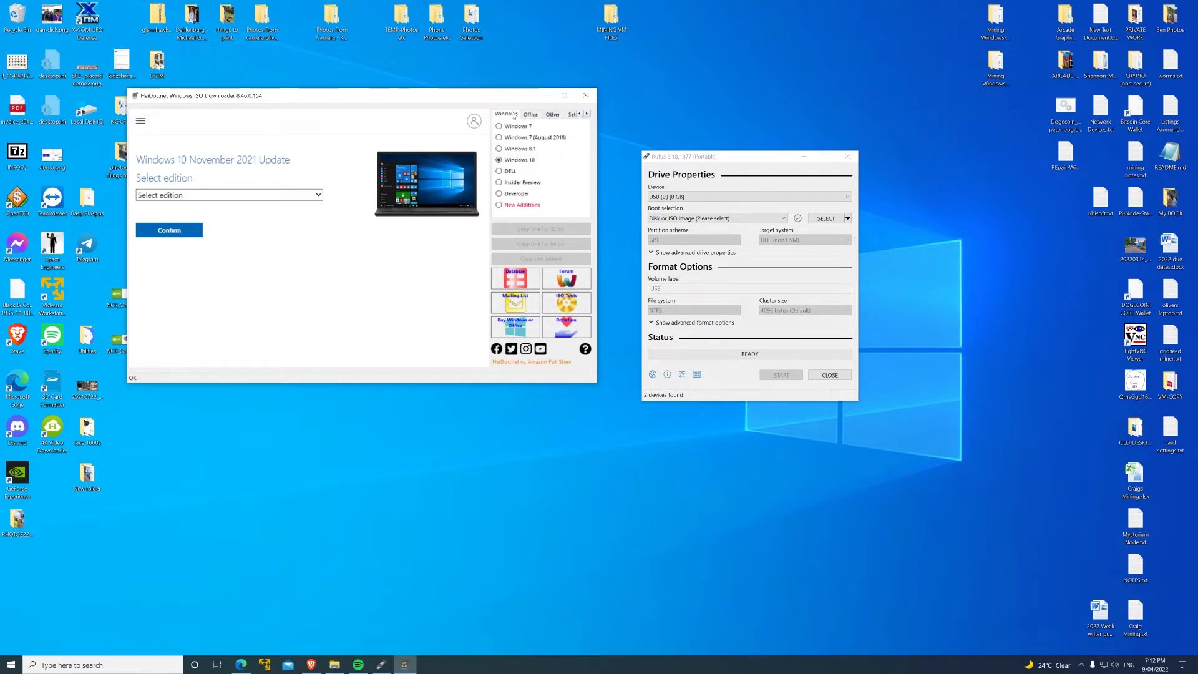
{"action": "left_click", "coordinate": [529, 113]}
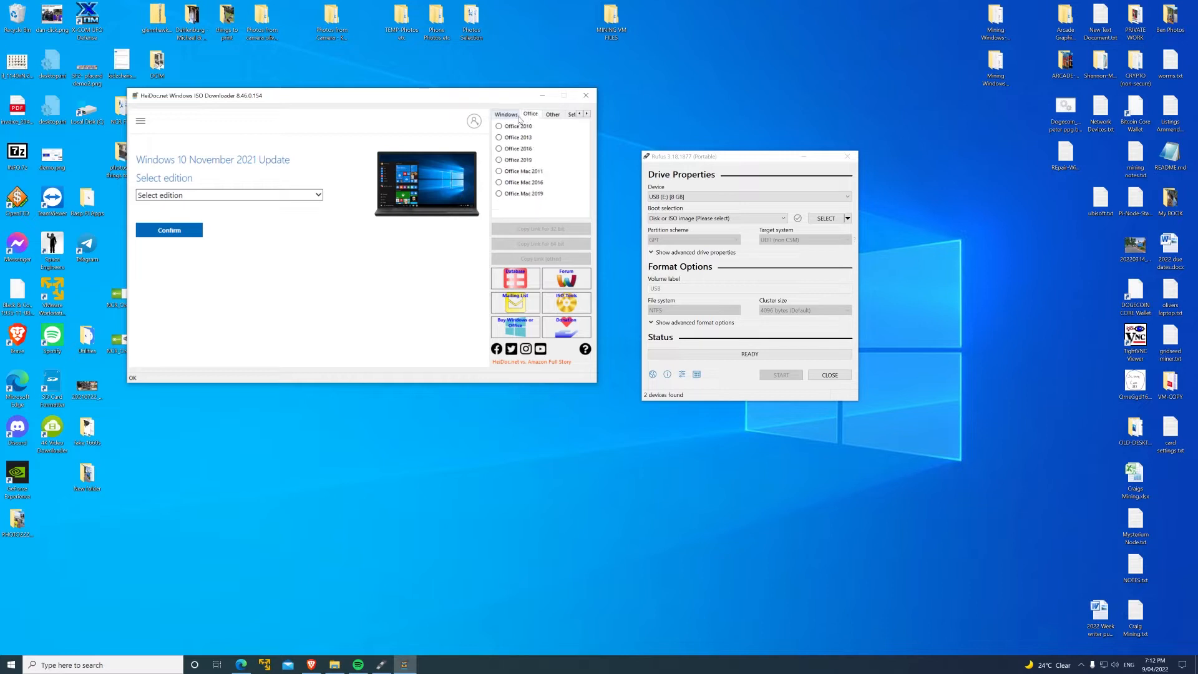
{"action": "left_click", "coordinate": [552, 113]}
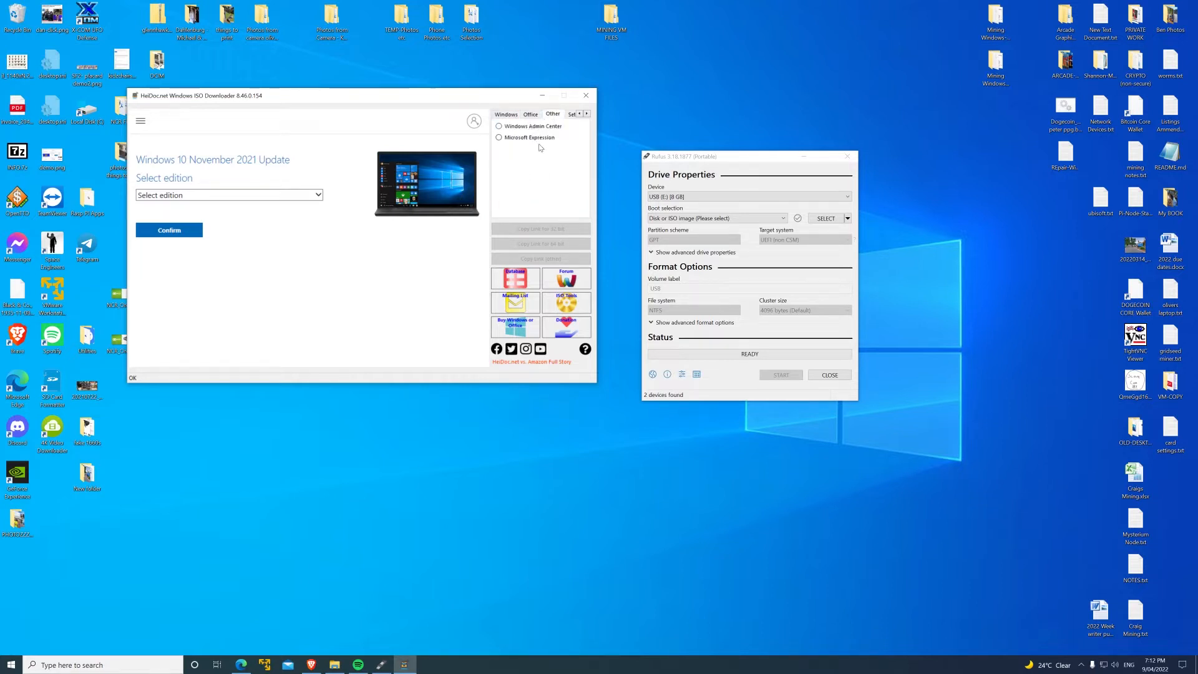
{"action": "left_click", "coordinate": [506, 113]}
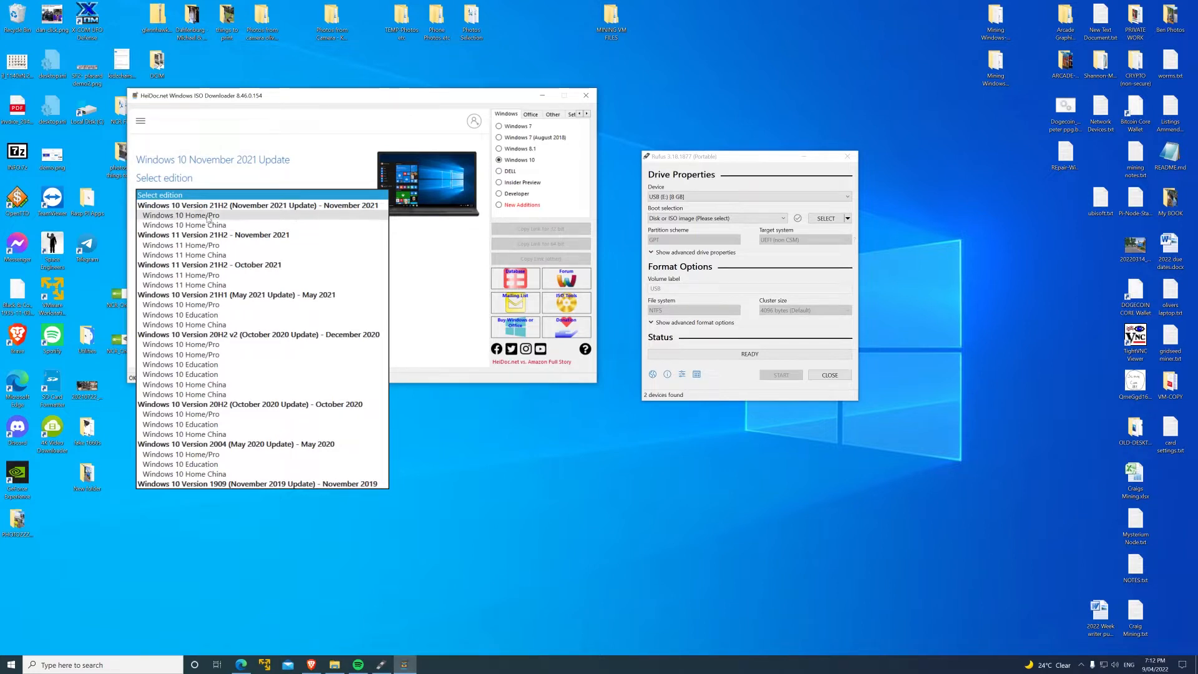
Choose Windows 10 Home/Pro 21H2 in English International to get the 32-bit and 64-bit links.
{"action": "left_click", "coordinate": [181, 214]}
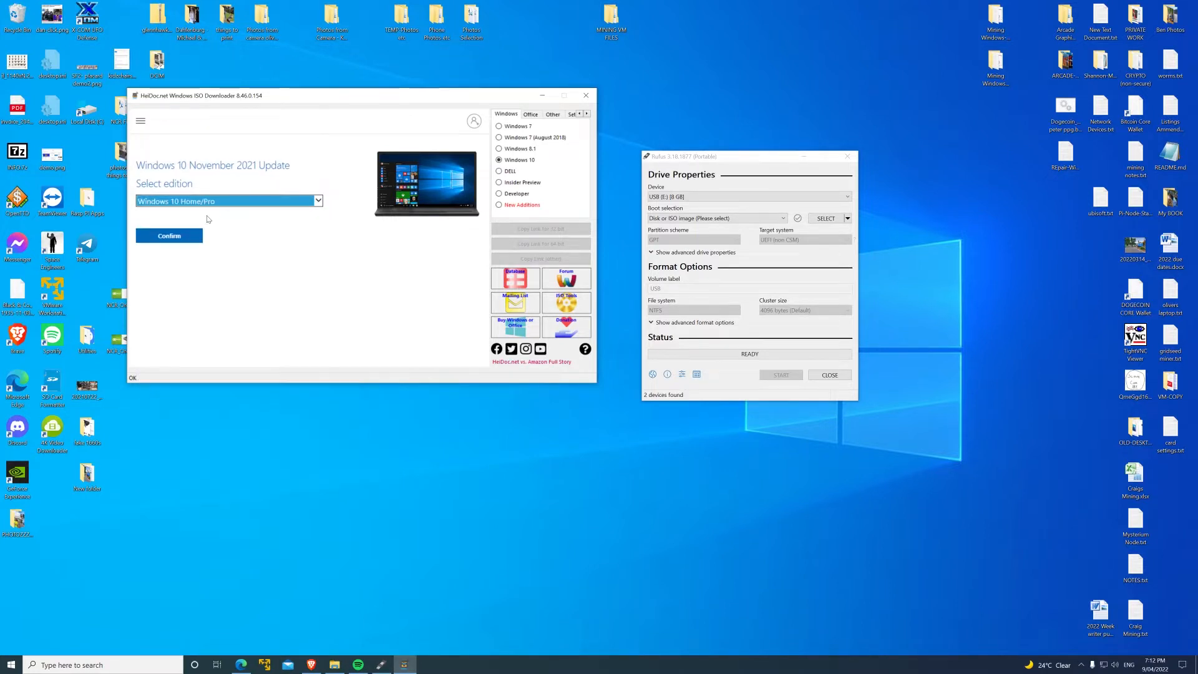
{"action": "mouse_move", "coordinate": [419, 253]}
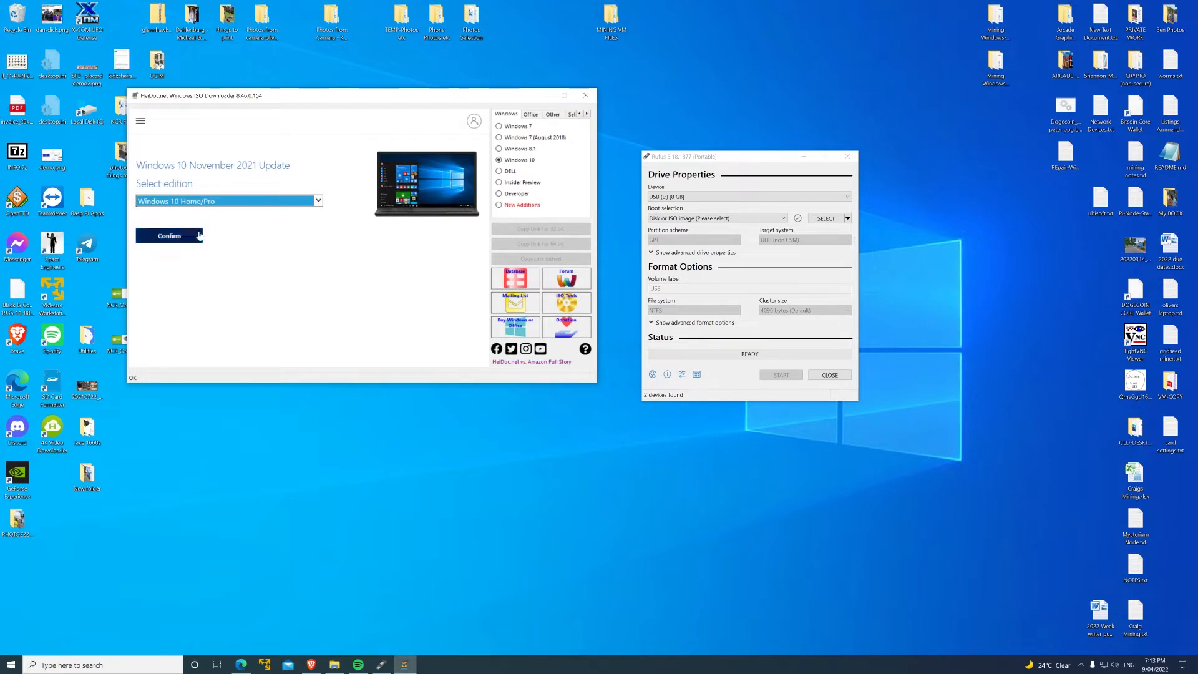
{"action": "left_click", "coordinate": [168, 236]}
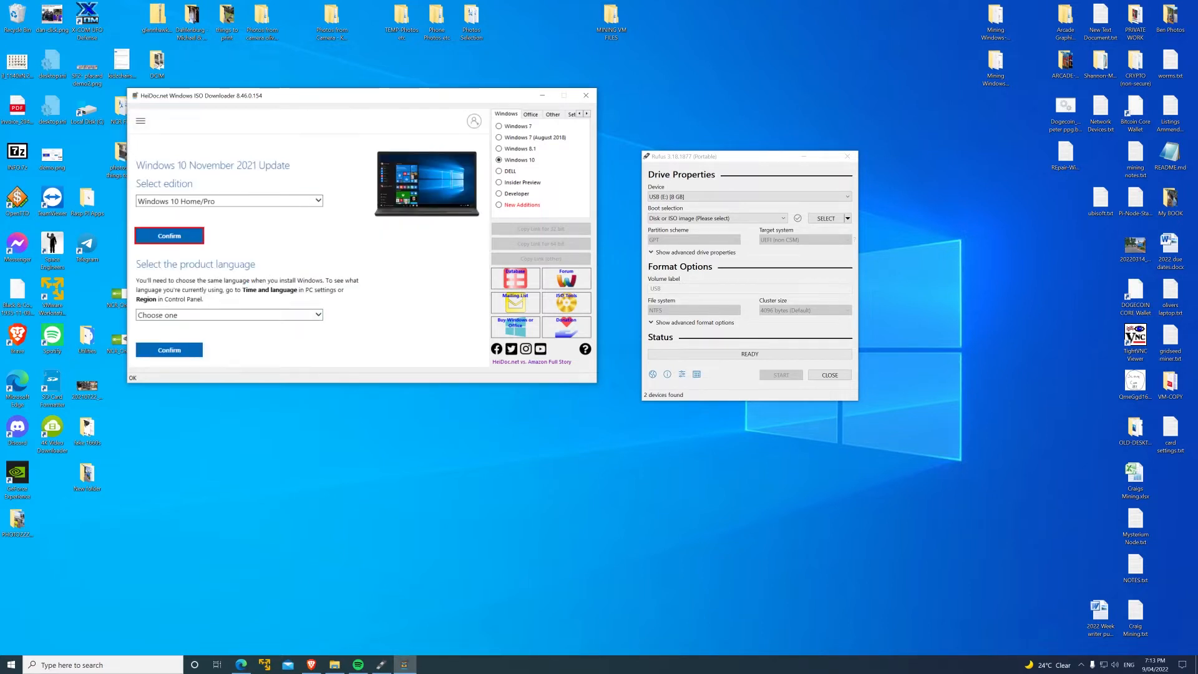
{"action": "left_click", "coordinate": [227, 315]}
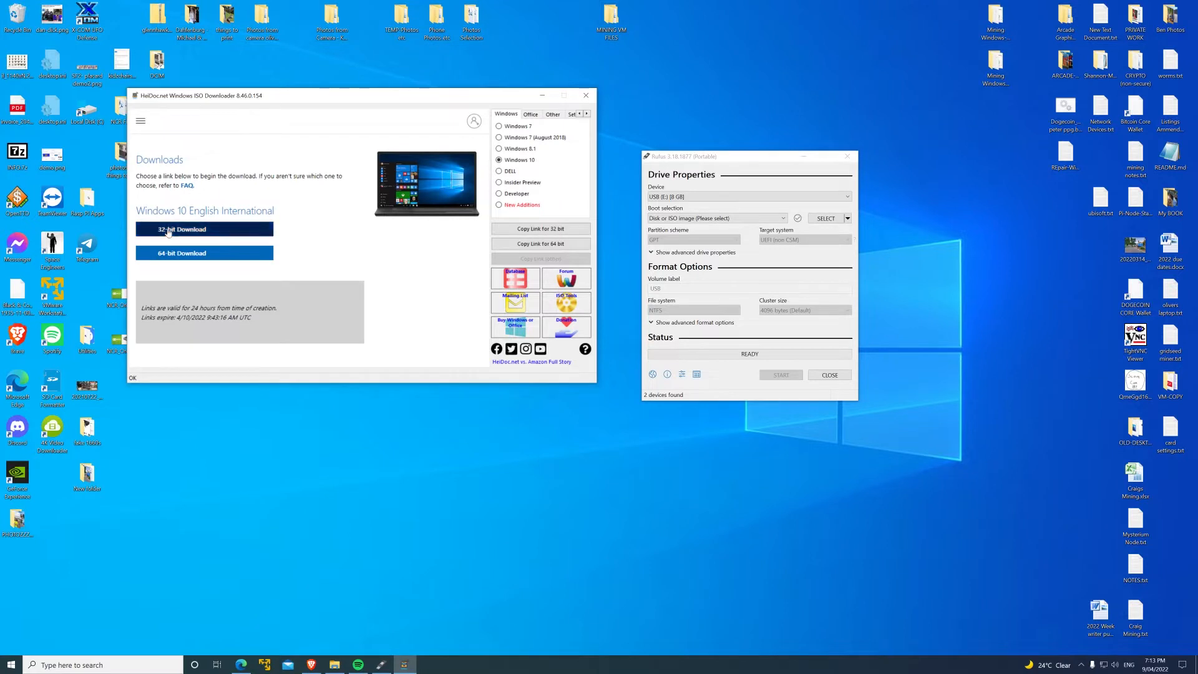
{"action": "mouse_move", "coordinate": [181, 253]}
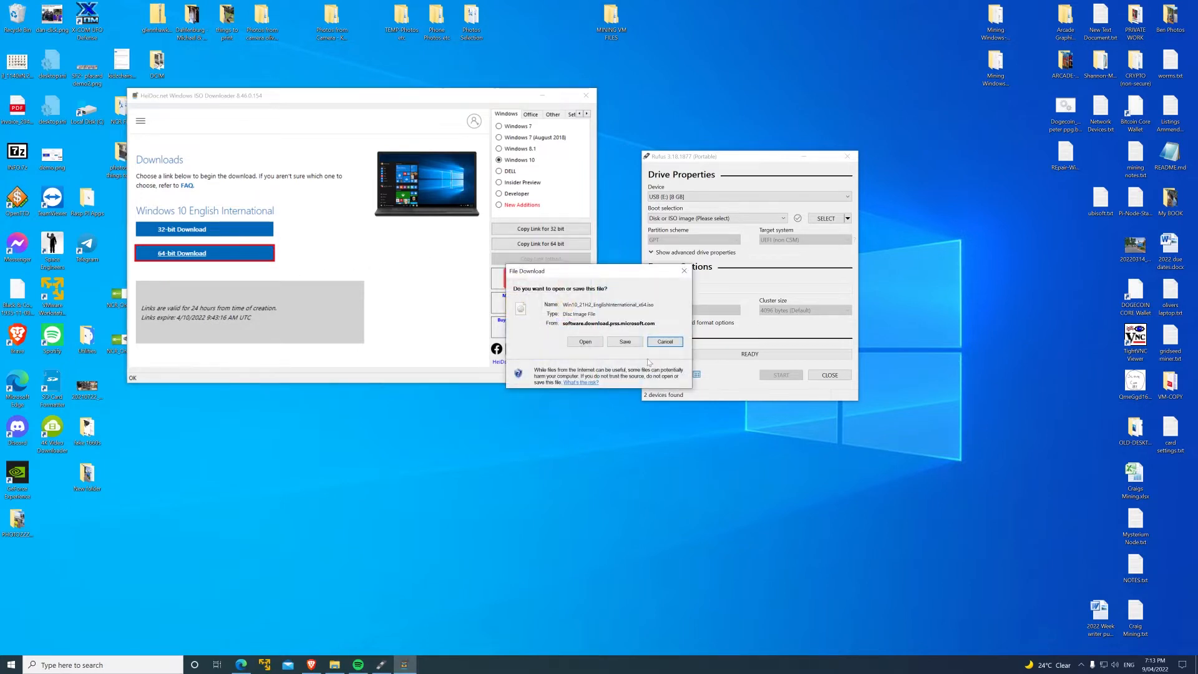
Start saving the 64-bit image, then cancel since the ISO already exists in Downloads.
{"action": "left_click", "coordinate": [624, 342]}
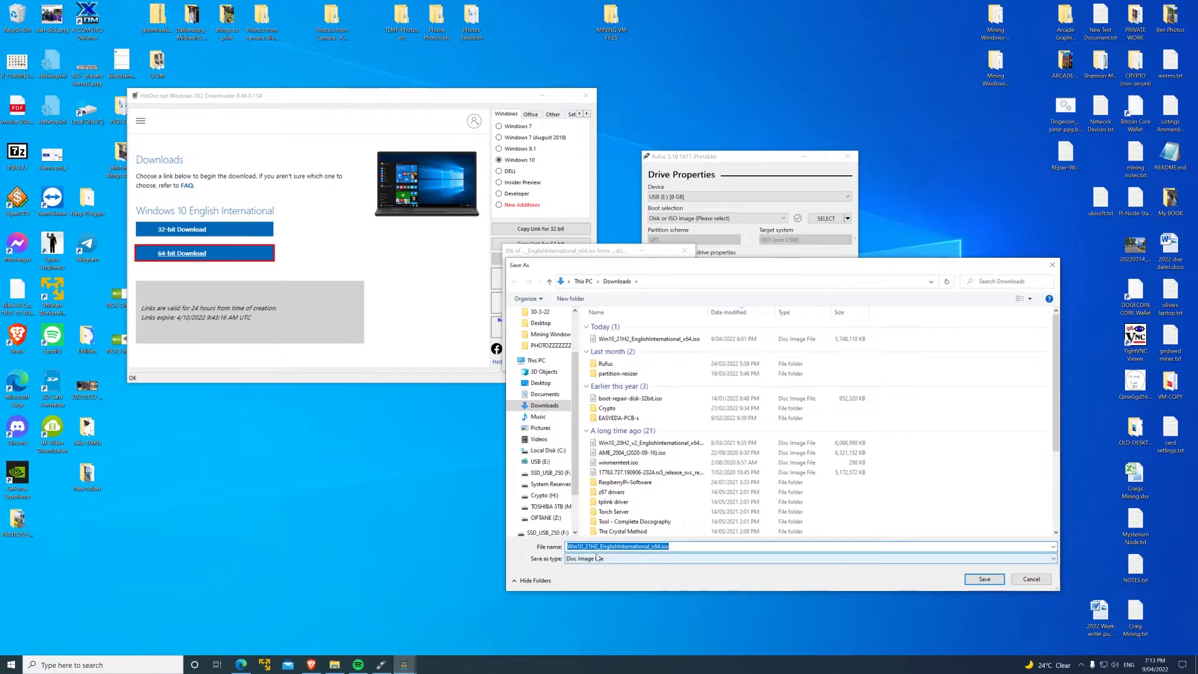
{"action": "left_click", "coordinate": [650, 338]}
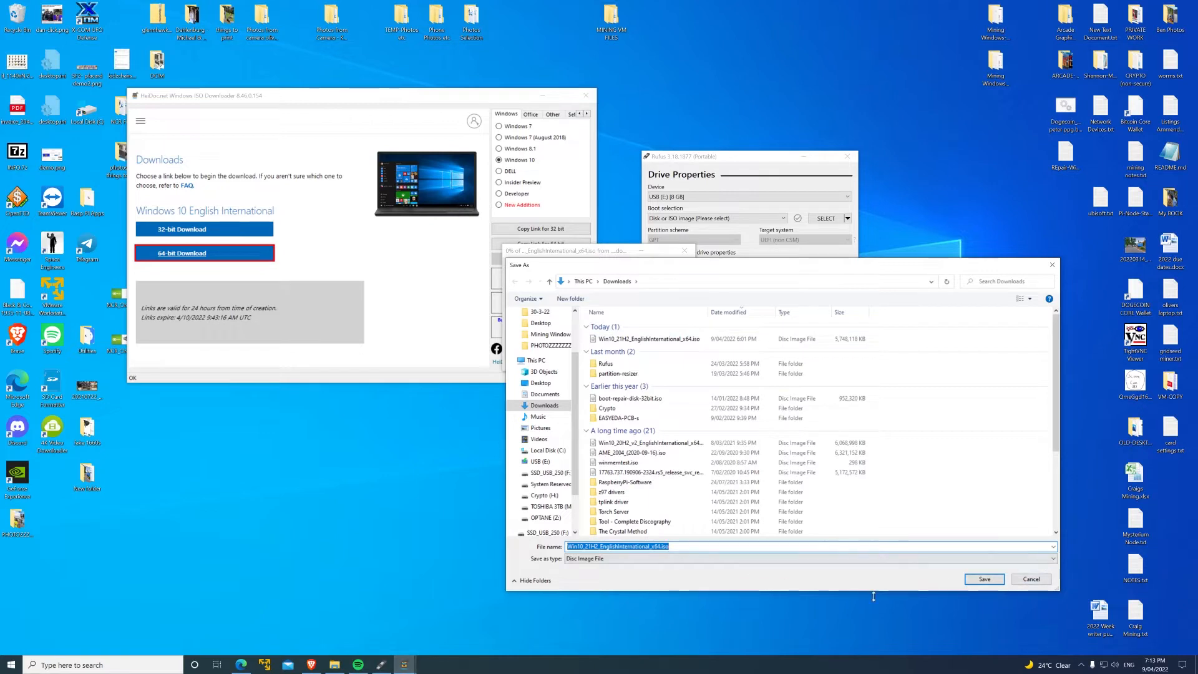
{"action": "left_click", "coordinate": [1029, 578]}
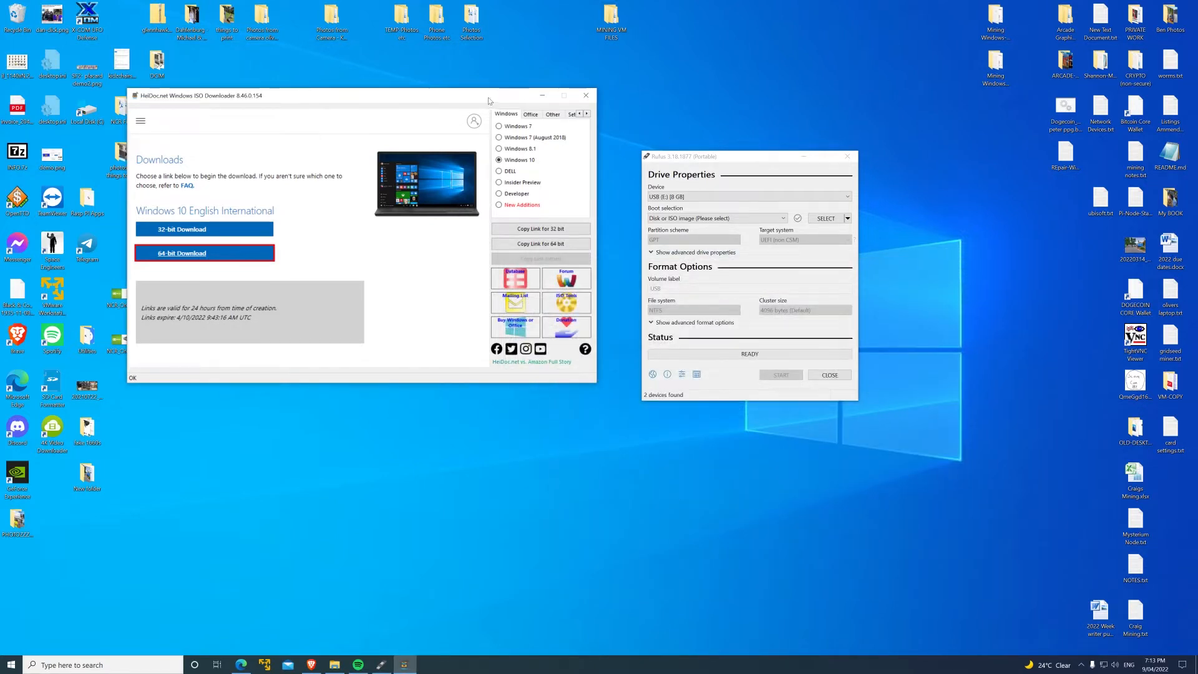
{"action": "mouse_move", "coordinate": [251, 82]}
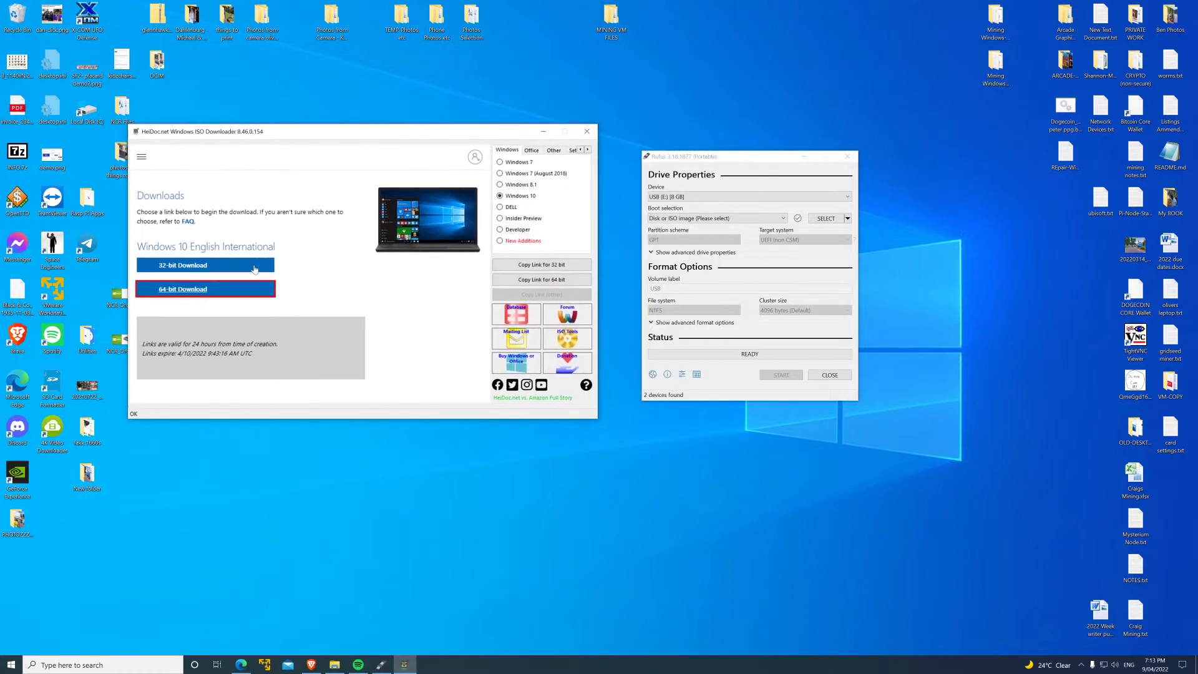
{"action": "mouse_move", "coordinate": [348, 256]}
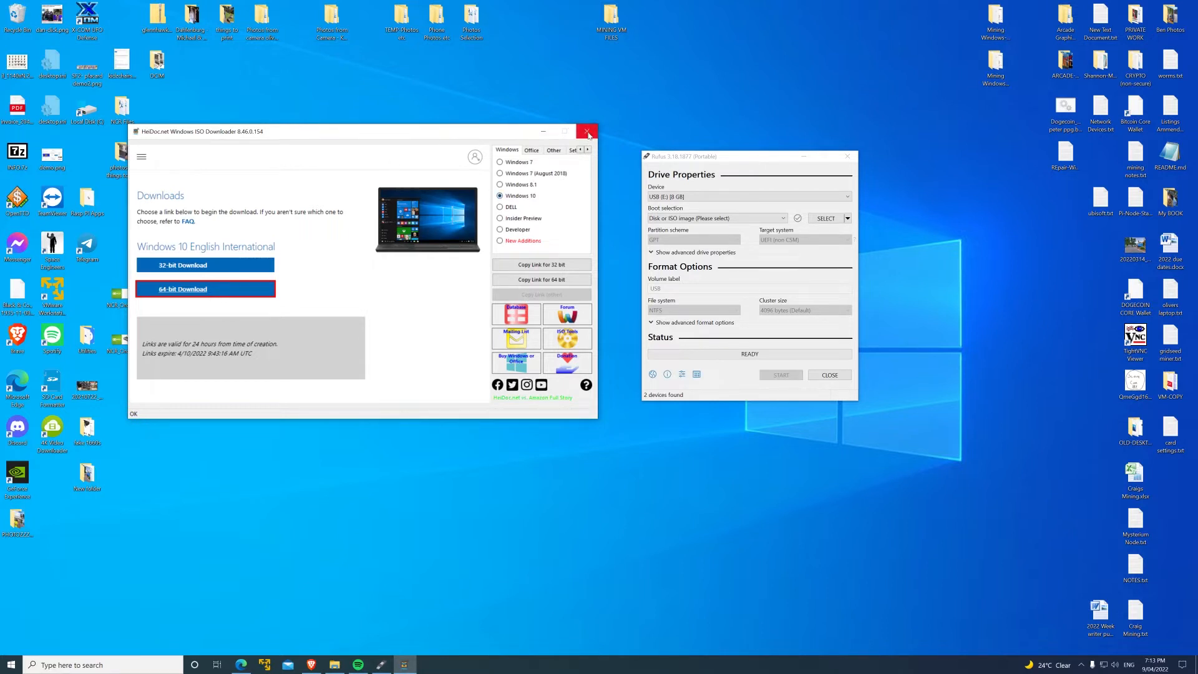
Close the ISO downloader, centre Rufus and keep Boot selection on Disk or ISO image.
{"action": "left_click", "coordinate": [587, 131]}
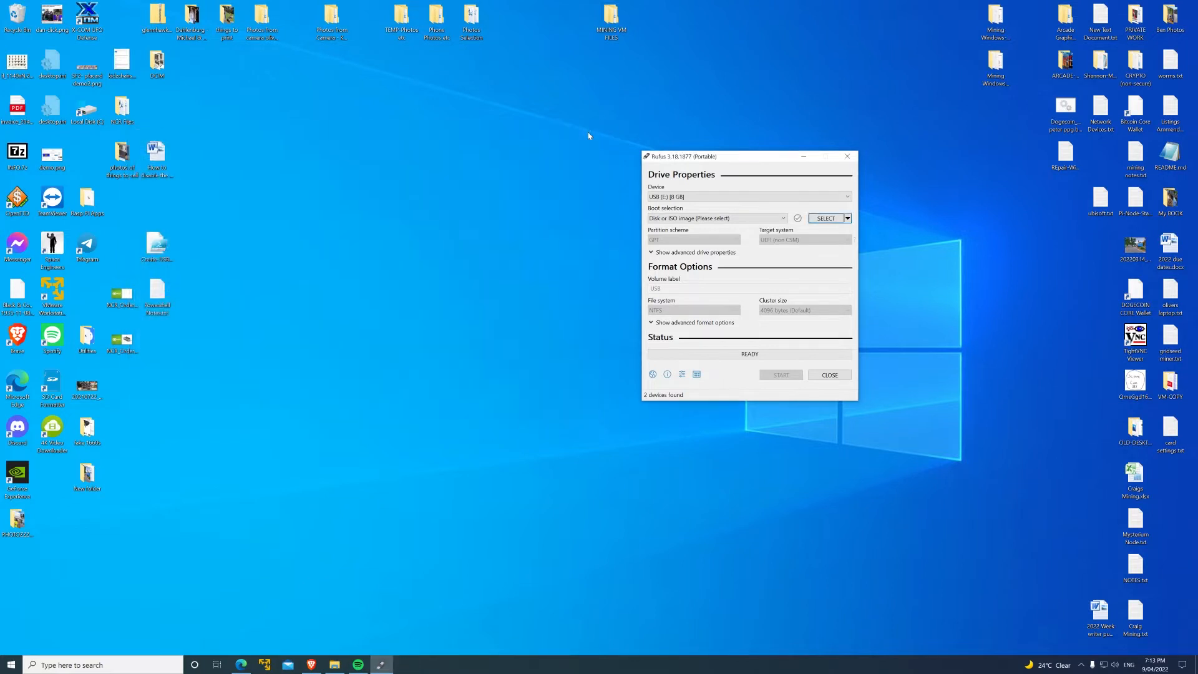
{"action": "left_click_drag", "start_coordinate": [748, 156], "coordinate": [468, 145]}
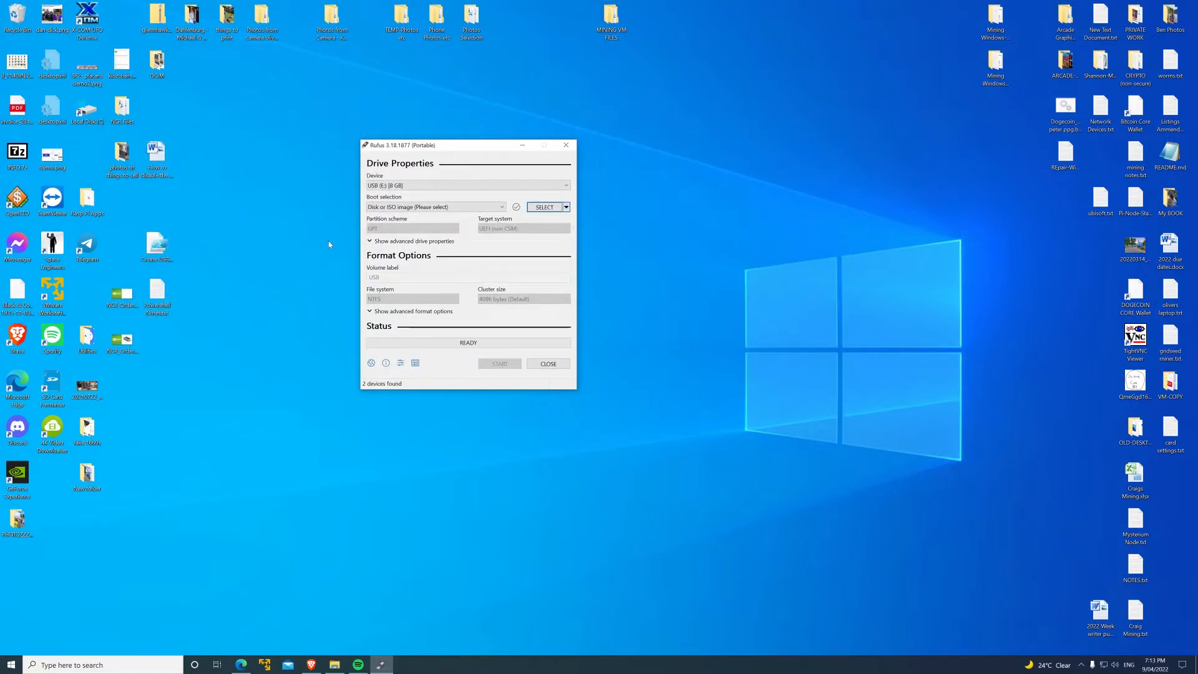
{"action": "mouse_move", "coordinate": [80, 288]}
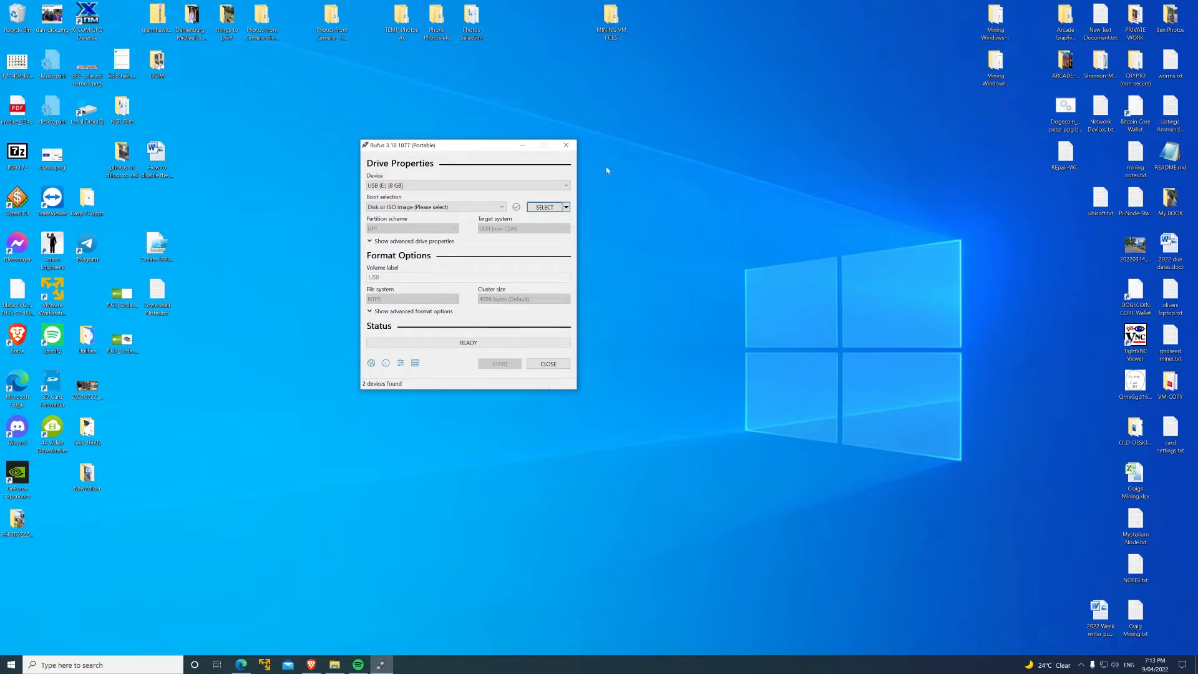
{"action": "left_click", "coordinate": [467, 184]}
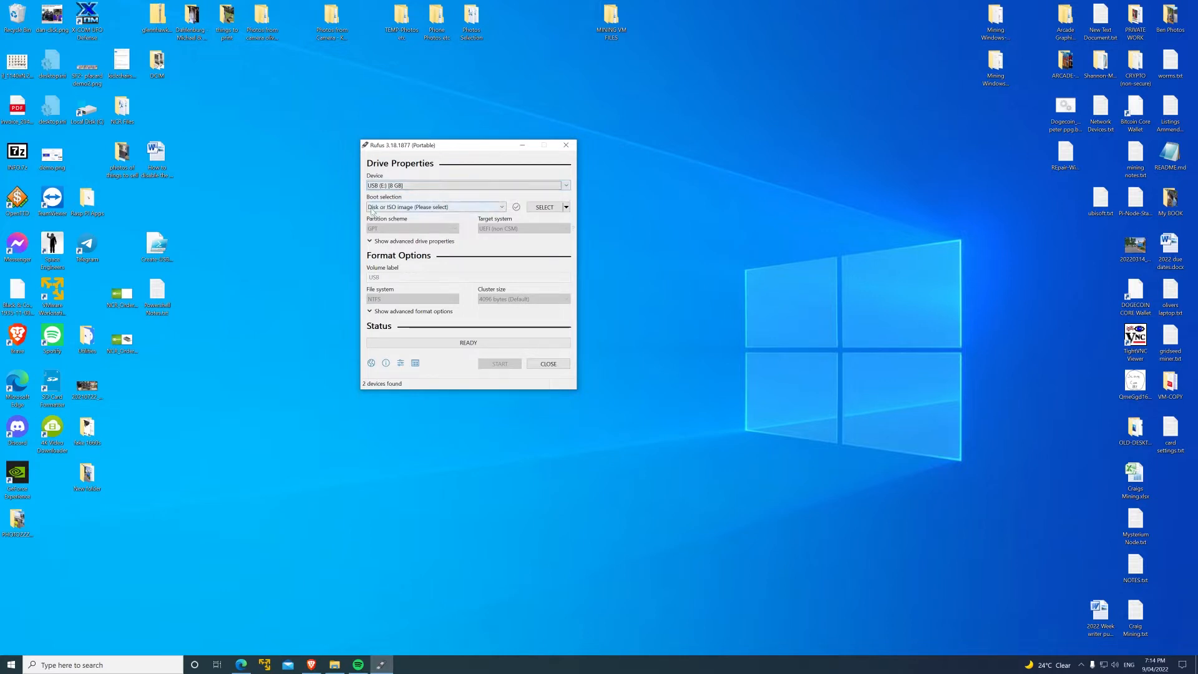
{"action": "left_click", "coordinate": [502, 205]}
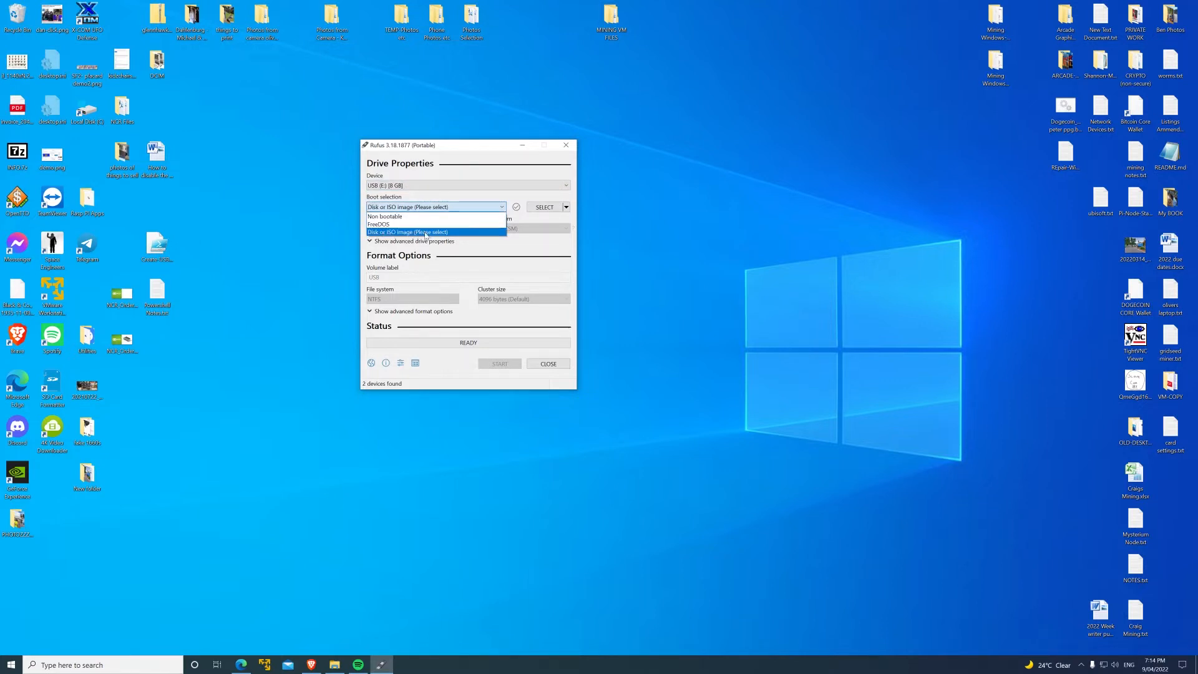
{"action": "left_click", "coordinate": [434, 232]}
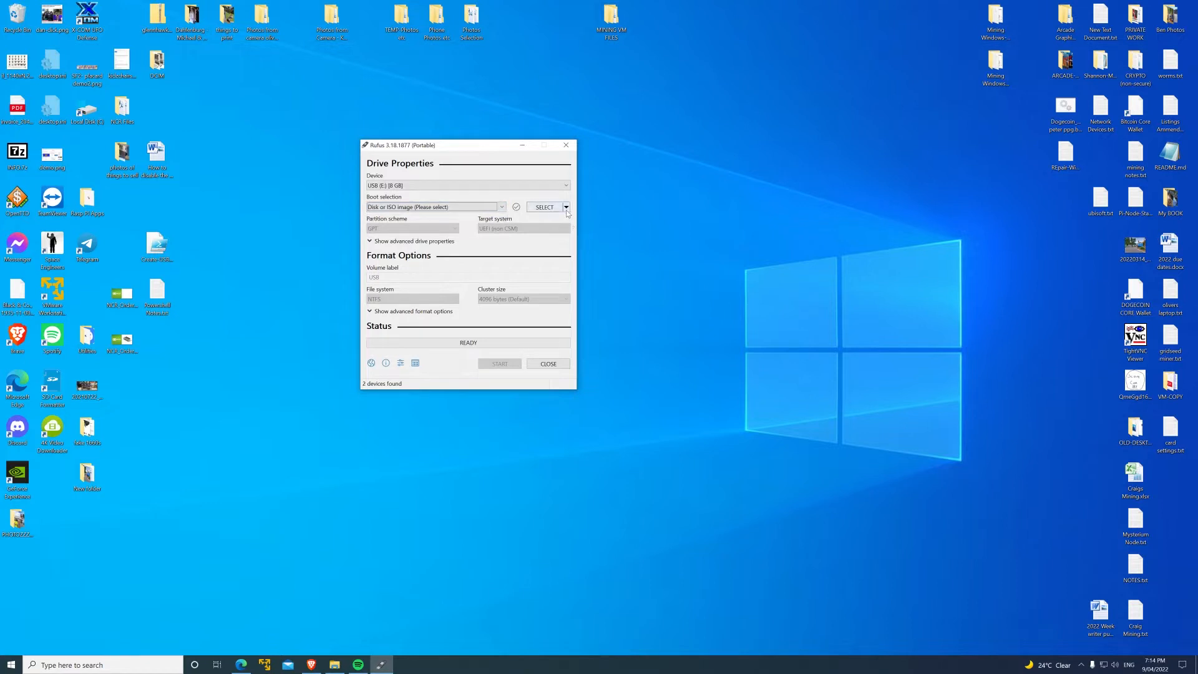
{"action": "left_click", "coordinate": [566, 207]}
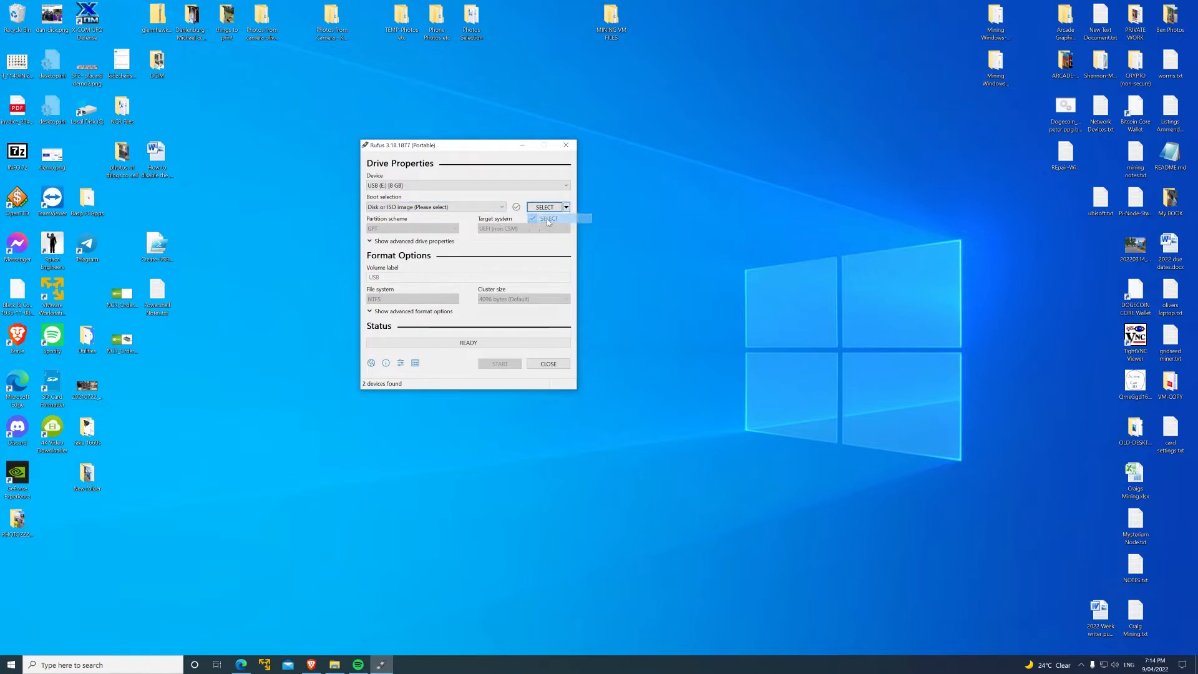
Load Win10_21H2_EnglishInternational_x64.iso from a Downloads .iso search as the boot image.
{"action": "left_click", "coordinate": [544, 207]}
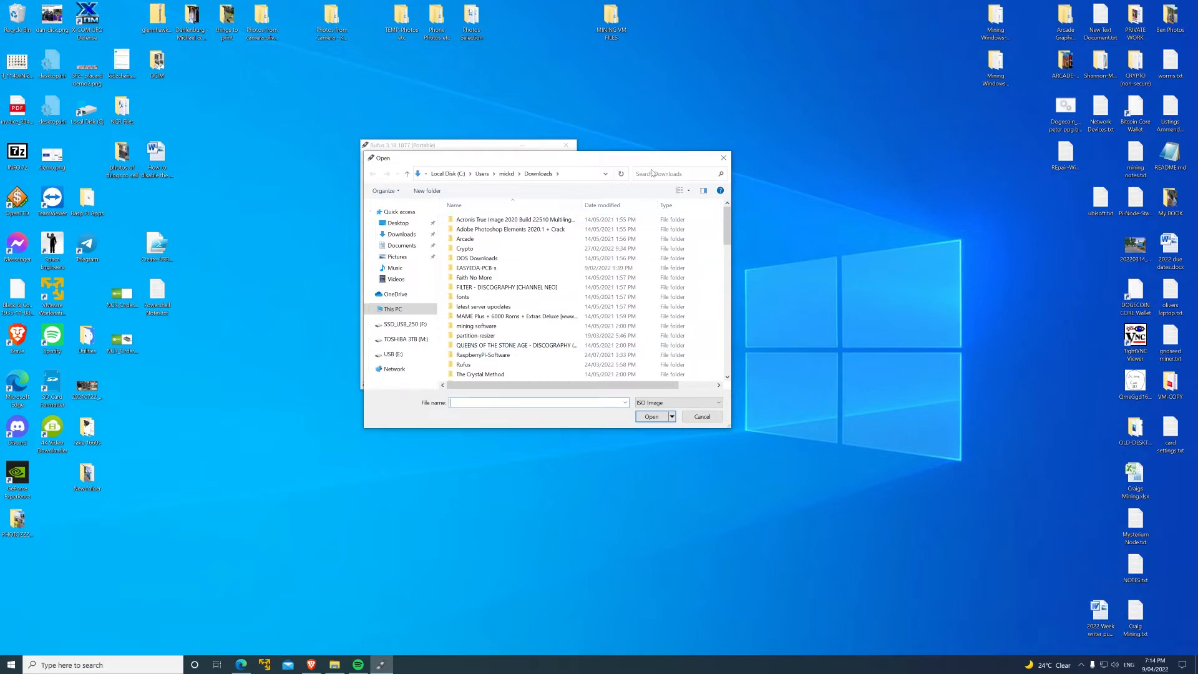
{"action": "left_click", "coordinate": [676, 173]}
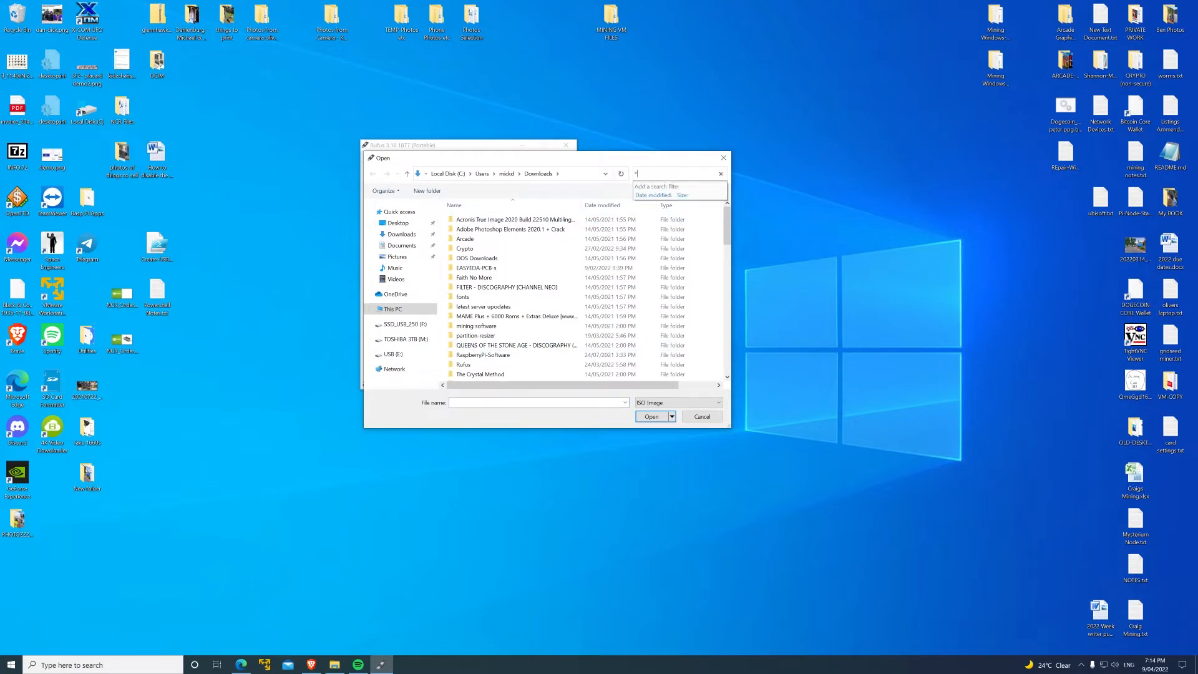
{"action": "type", "text": ".iso"}
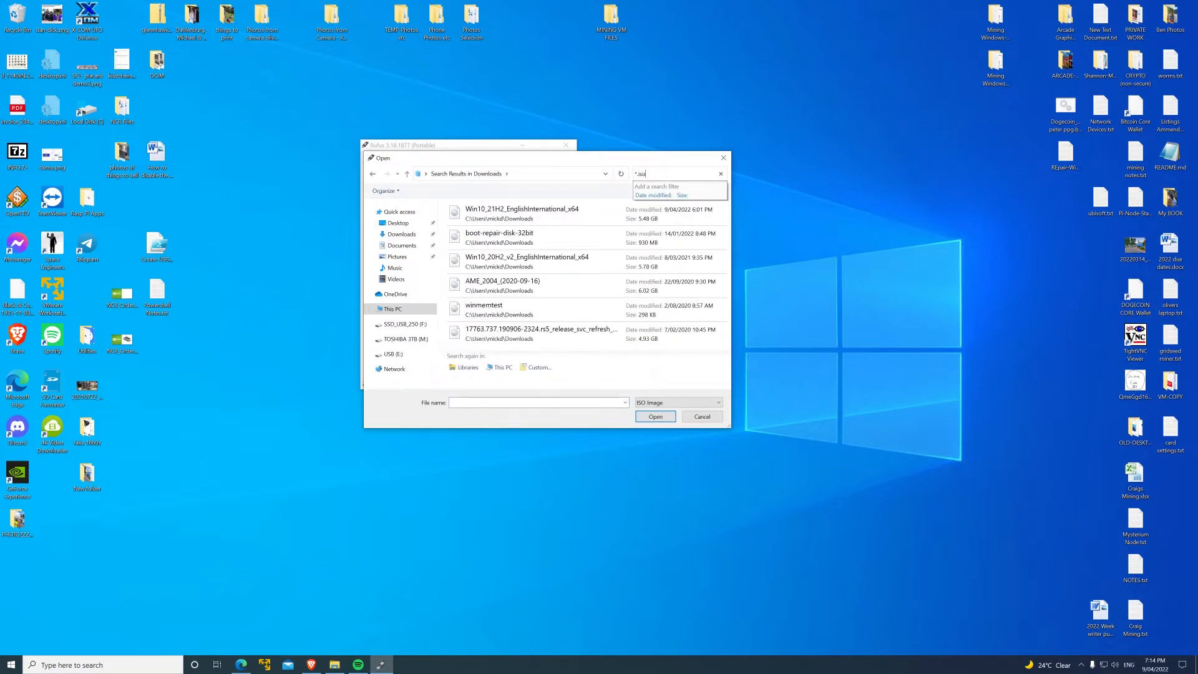
{"action": "left_click", "coordinate": [522, 214]}
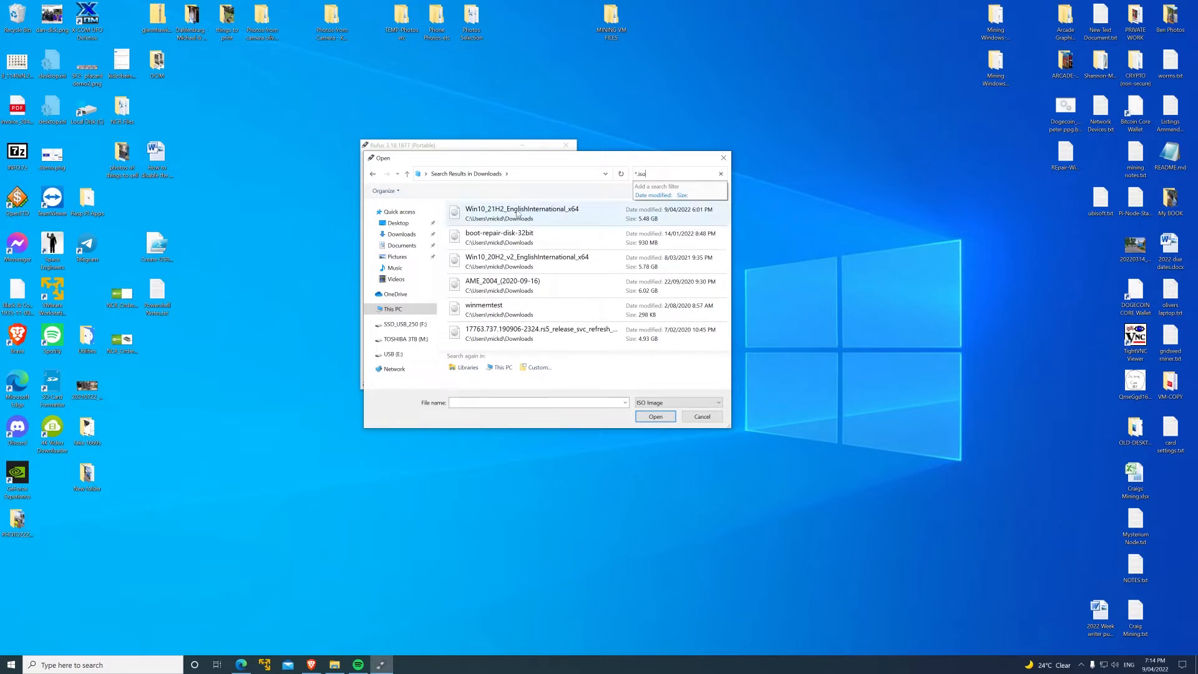
{"action": "mouse_move", "coordinate": [675, 216]}
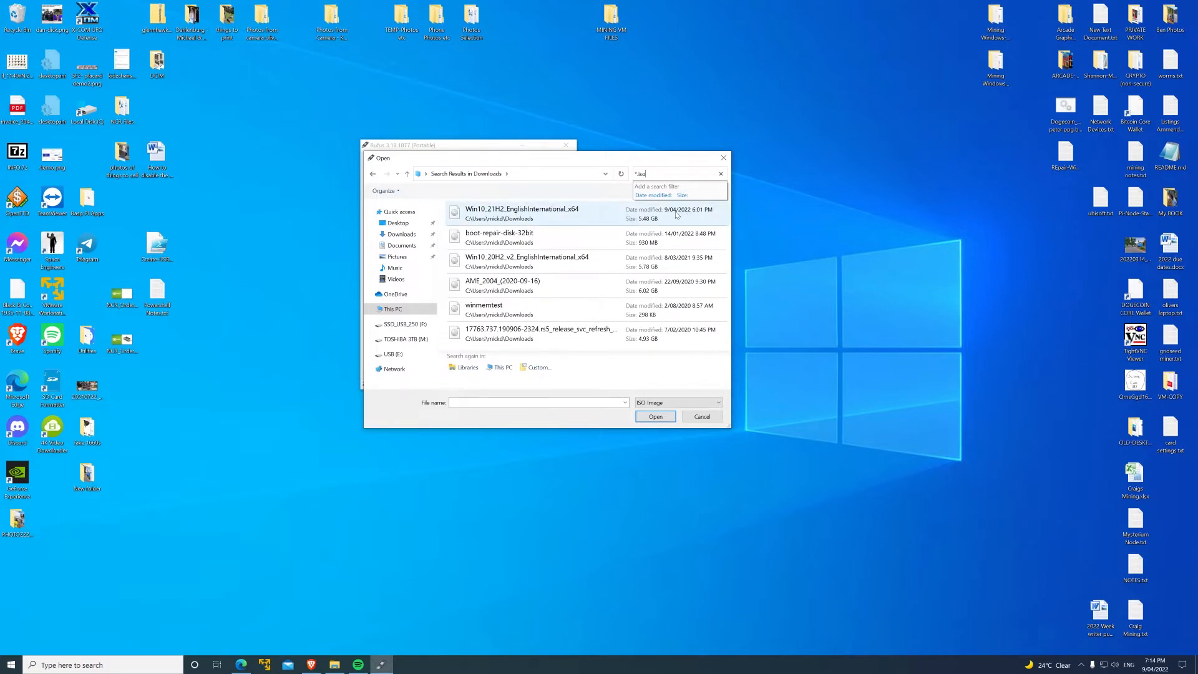
{"action": "left_click", "coordinate": [521, 213]}
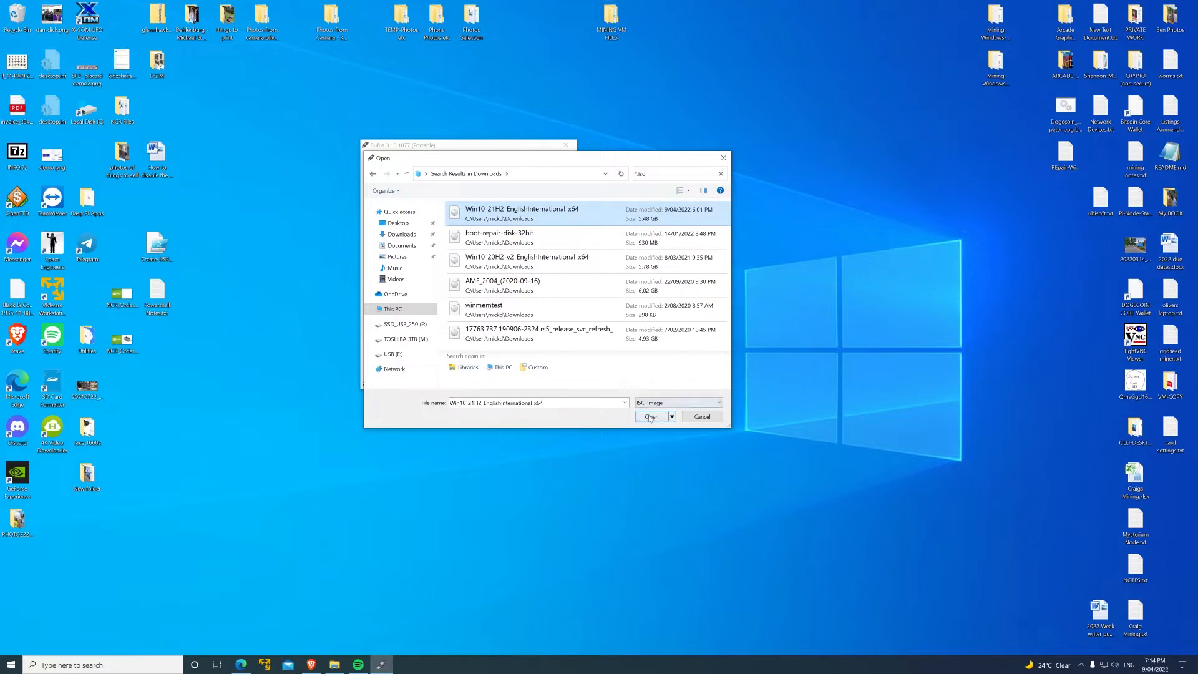
{"action": "left_click", "coordinate": [649, 417]}
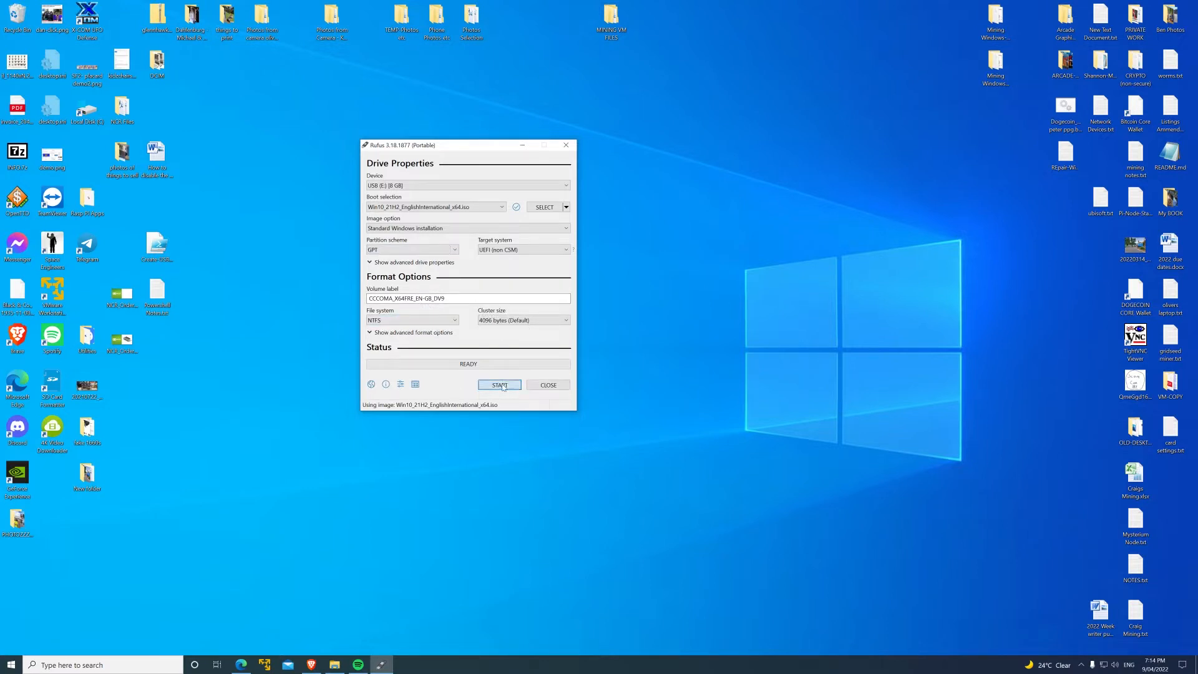
Start writing the image to the USB drive, accepting that all its data is erased.
{"action": "left_click", "coordinate": [499, 385]}
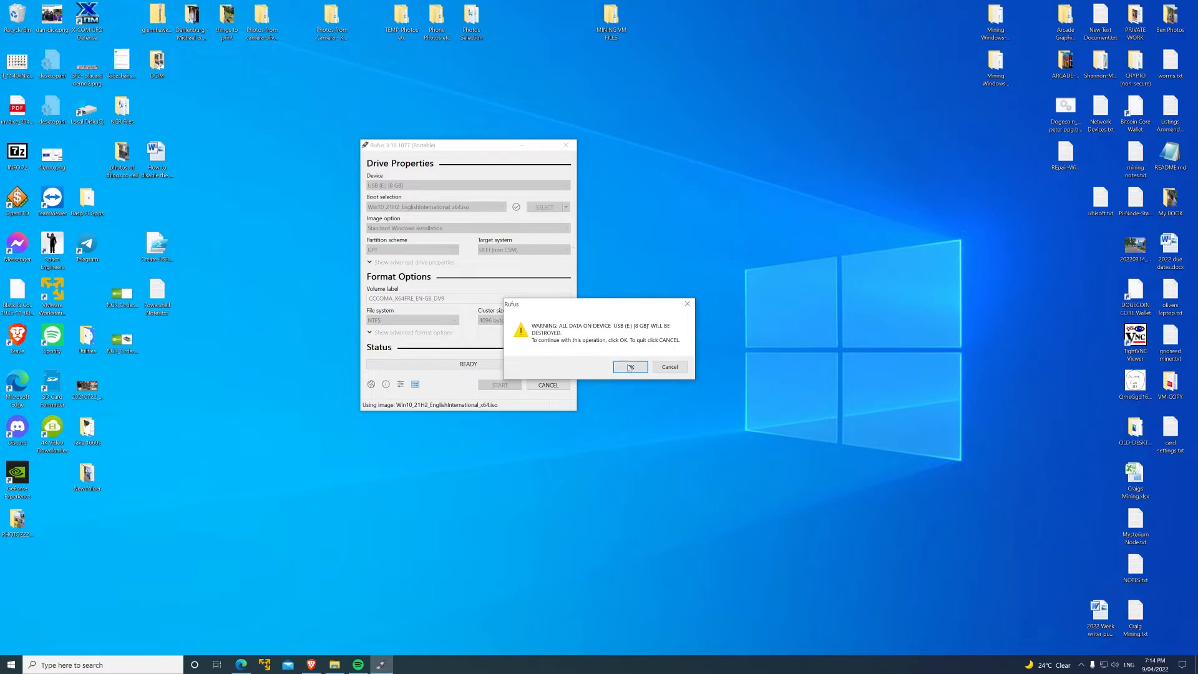
{"action": "left_click", "coordinate": [628, 366]}
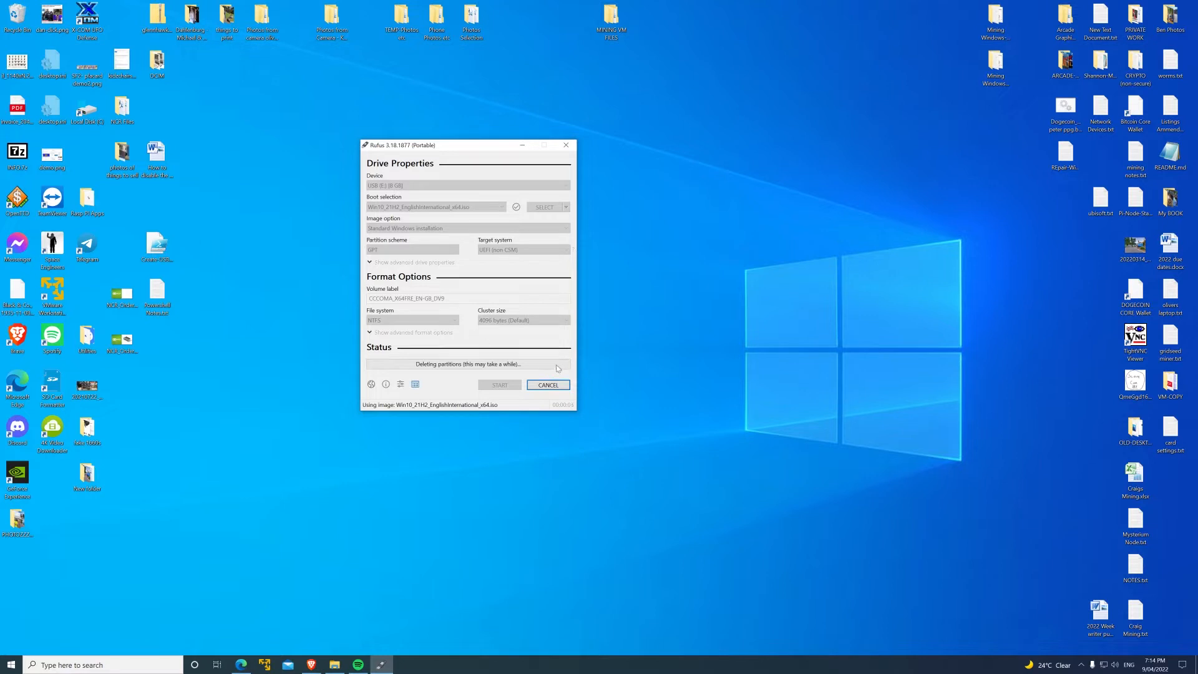
{"action": "mouse_move", "coordinate": [392, 364]}
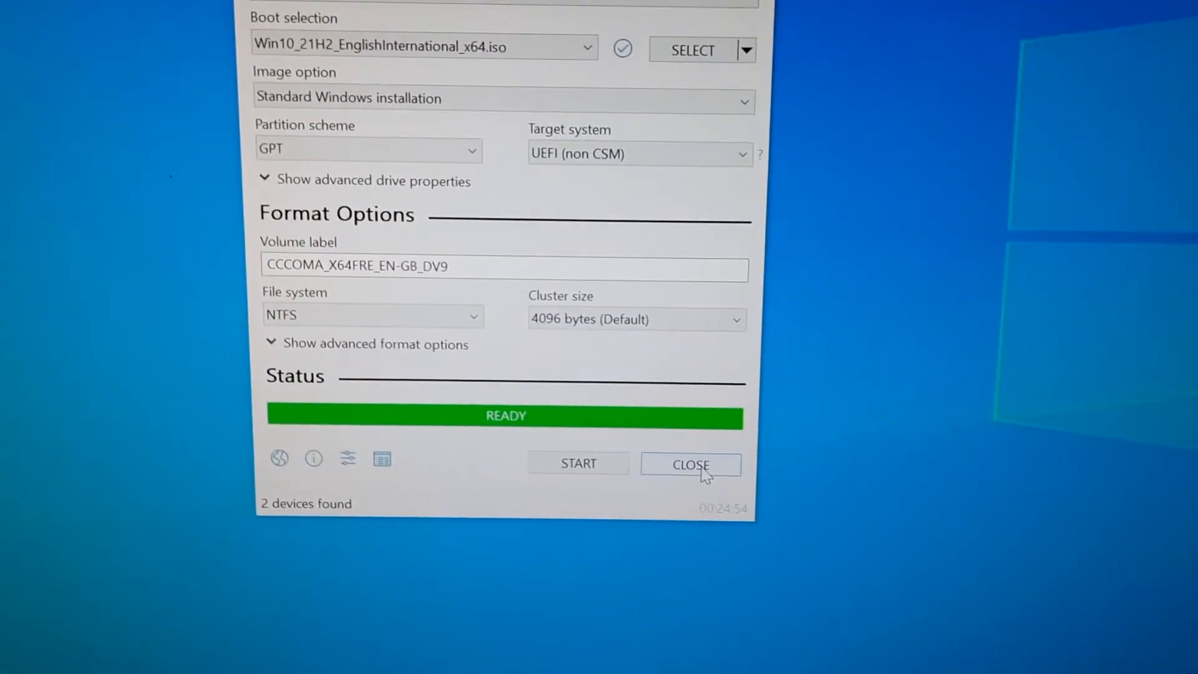
Close Rufus after green READY and dismiss the device-in-use eject warning.
{"action": "left_click", "coordinate": [690, 464]}
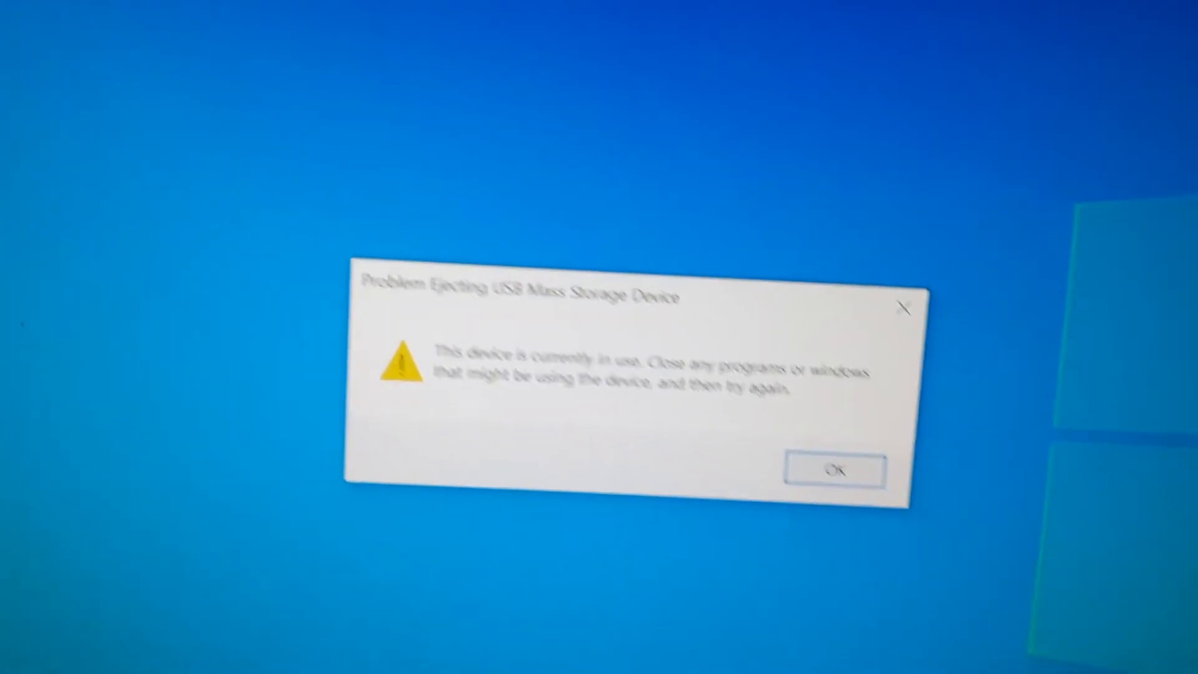
{"action": "left_click", "coordinate": [833, 469]}
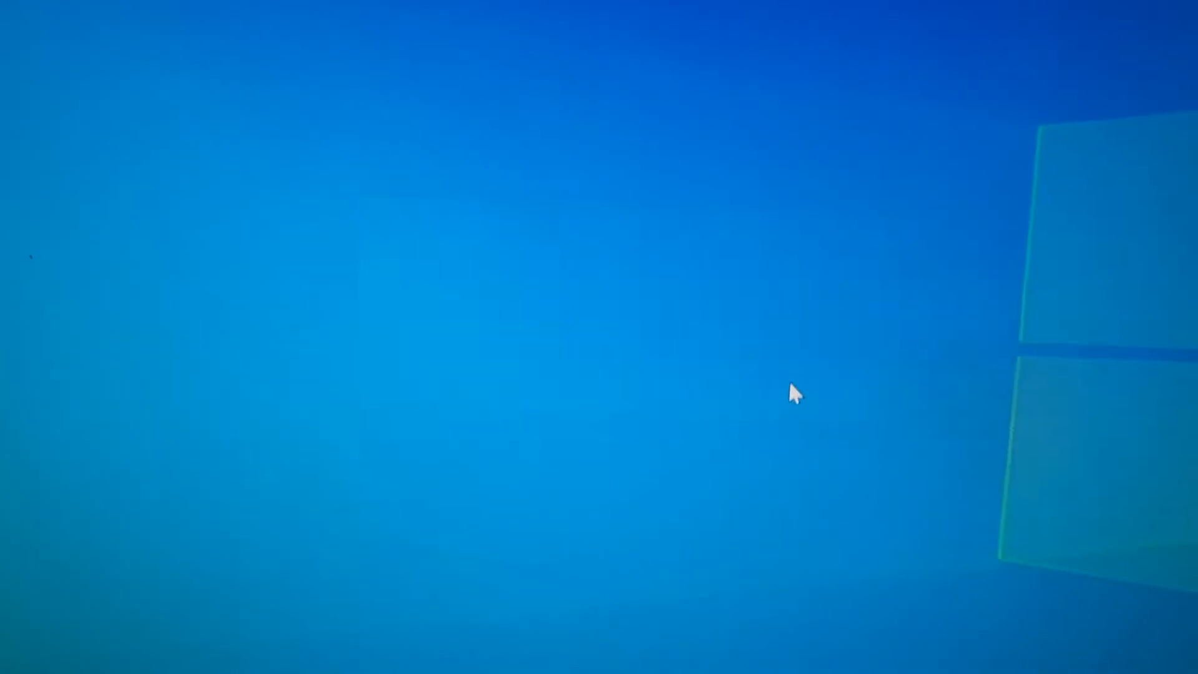